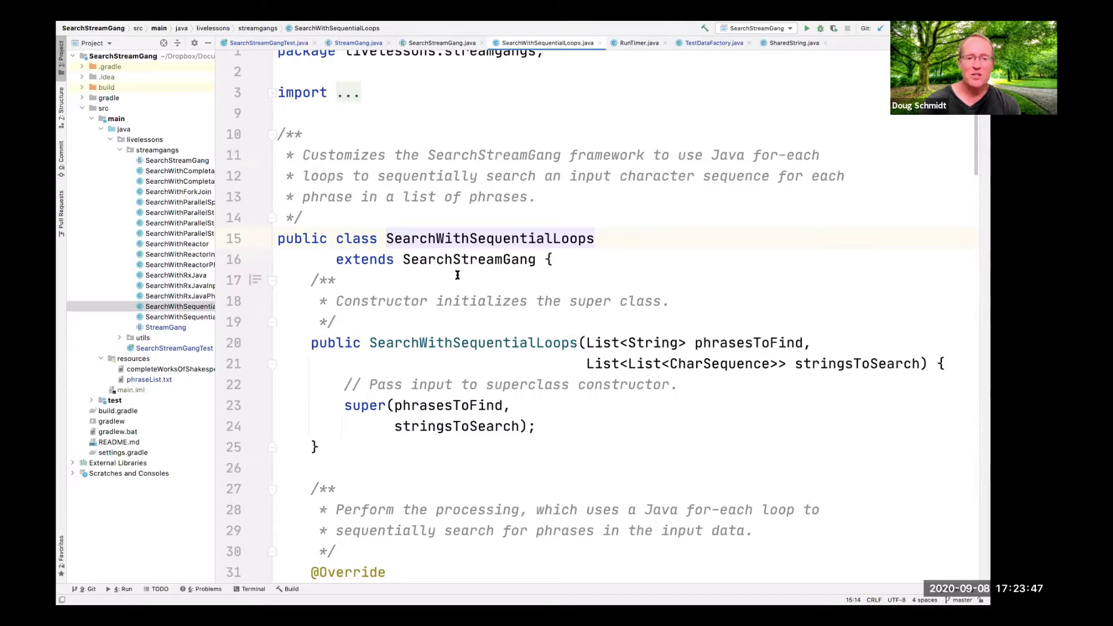
Highlight the SearchStreamGang superclass, then move down to highlight the processStream method name
{"action": "double_click", "coordinate": [468, 259]}
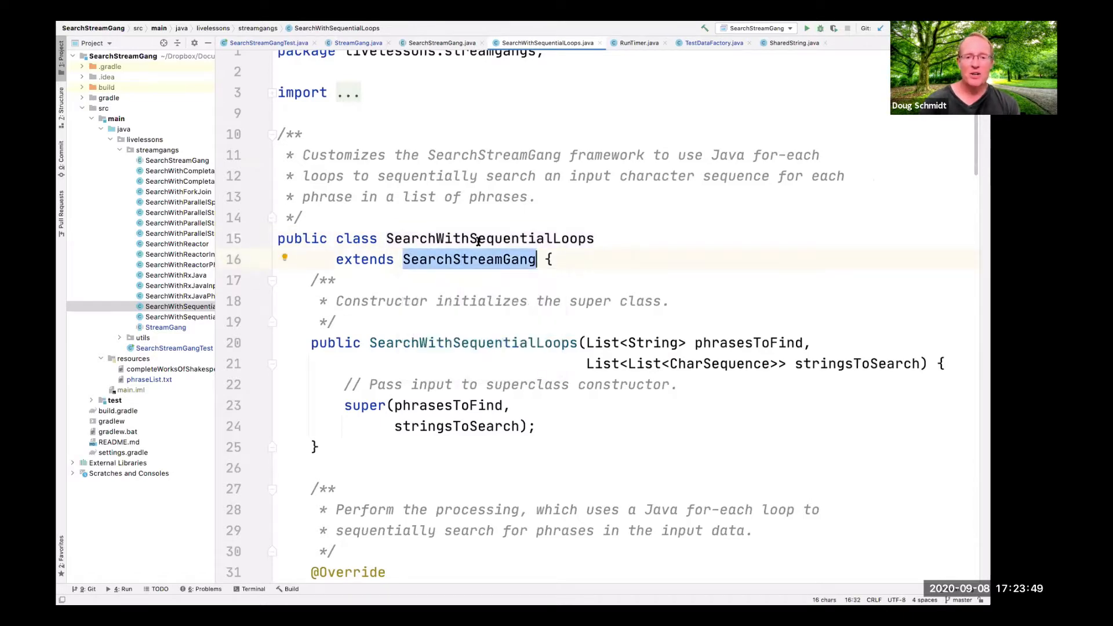
{"action": "scroll", "scroll_direction": "down", "scroll_amount": 3}
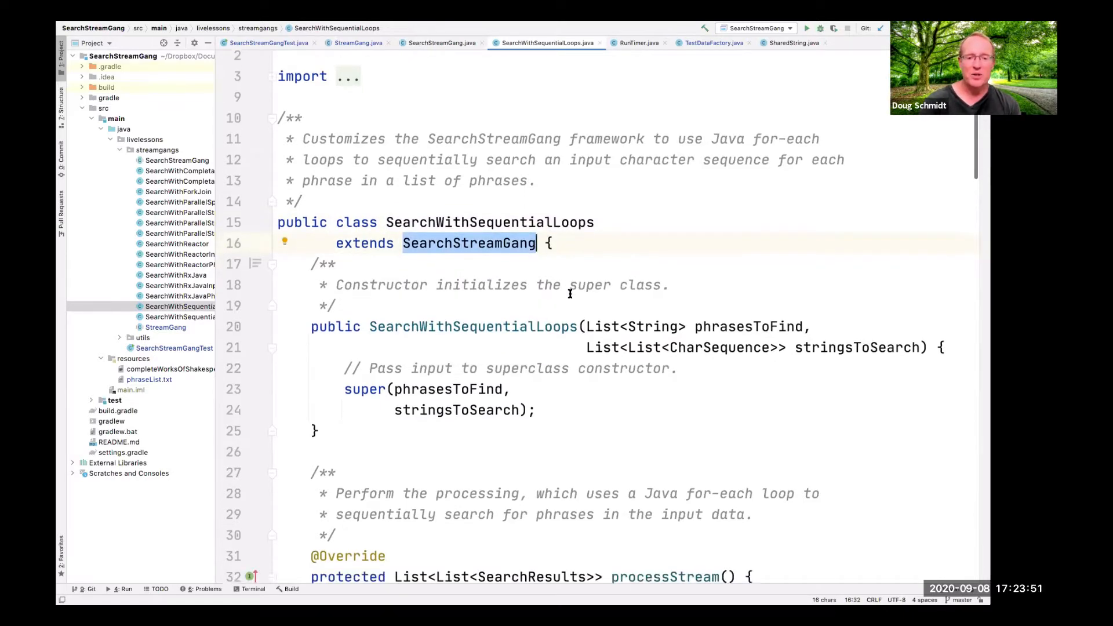
{"action": "scroll", "scroll_direction": "down", "scroll_amount": 3}
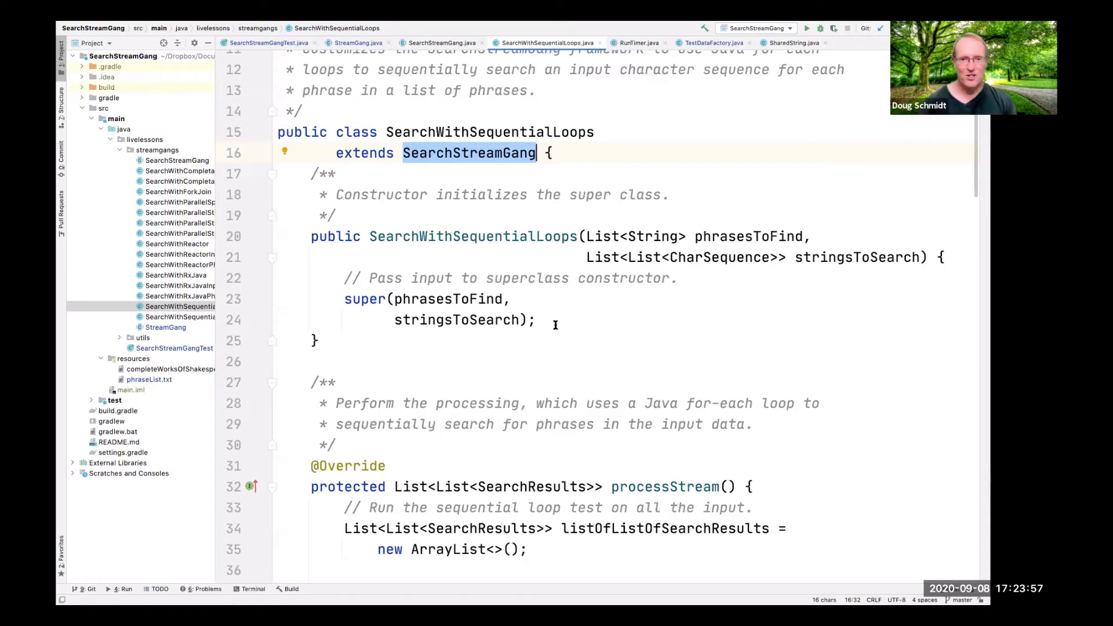
{"action": "scroll", "scroll_direction": "down", "scroll_amount": 3}
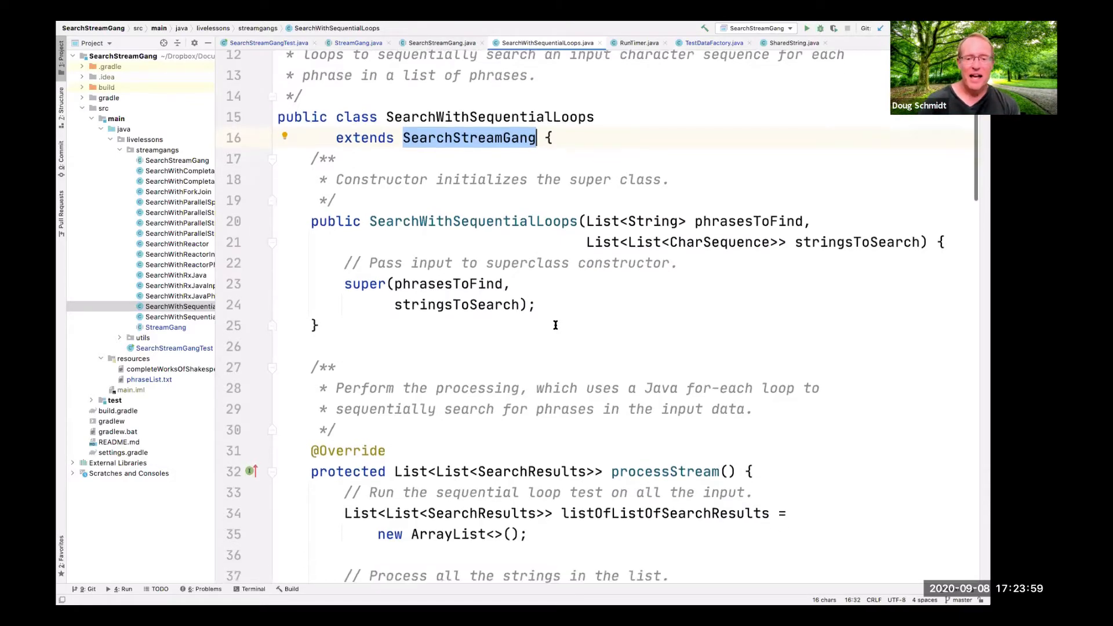
{"action": "scroll", "scroll_direction": "down", "scroll_amount": 3}
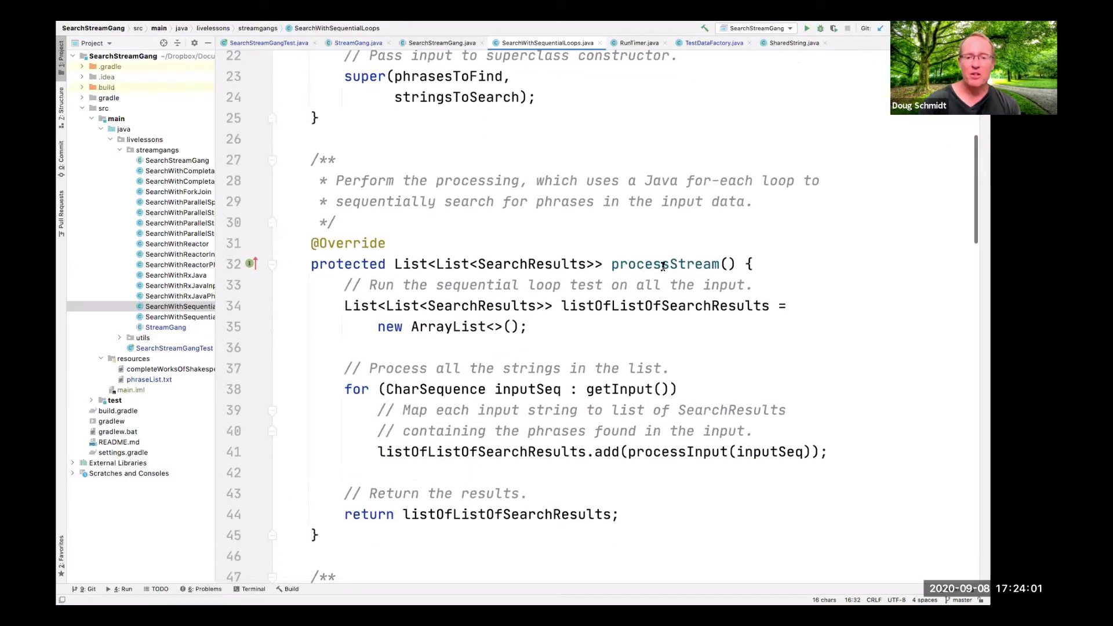
{"action": "double_click", "coordinate": [664, 263]}
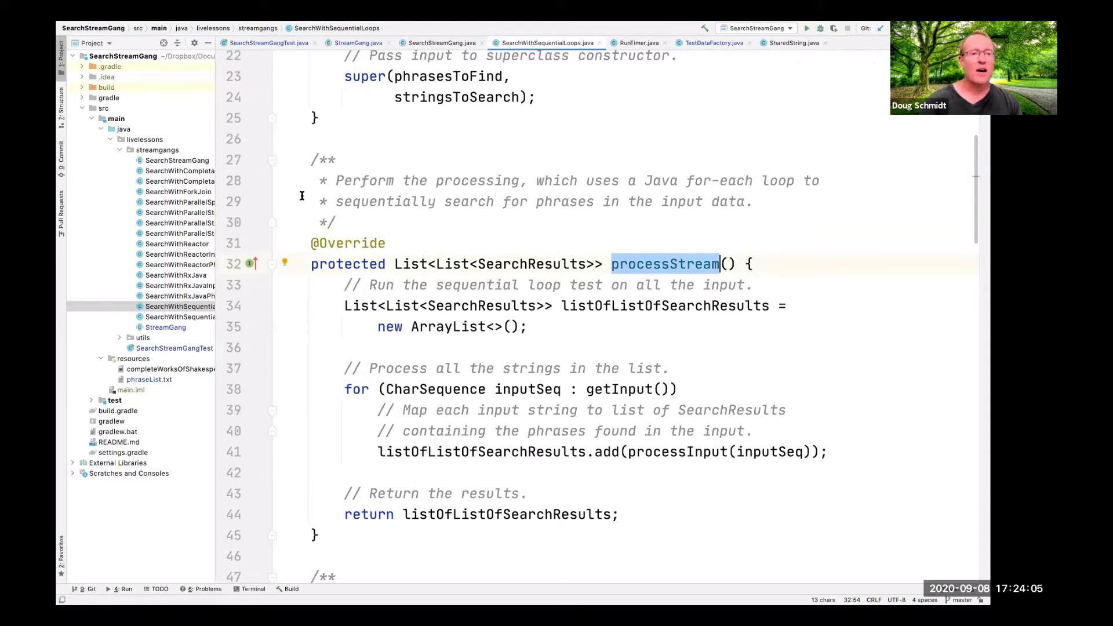
{"action": "left_click", "coordinate": [442, 42]}
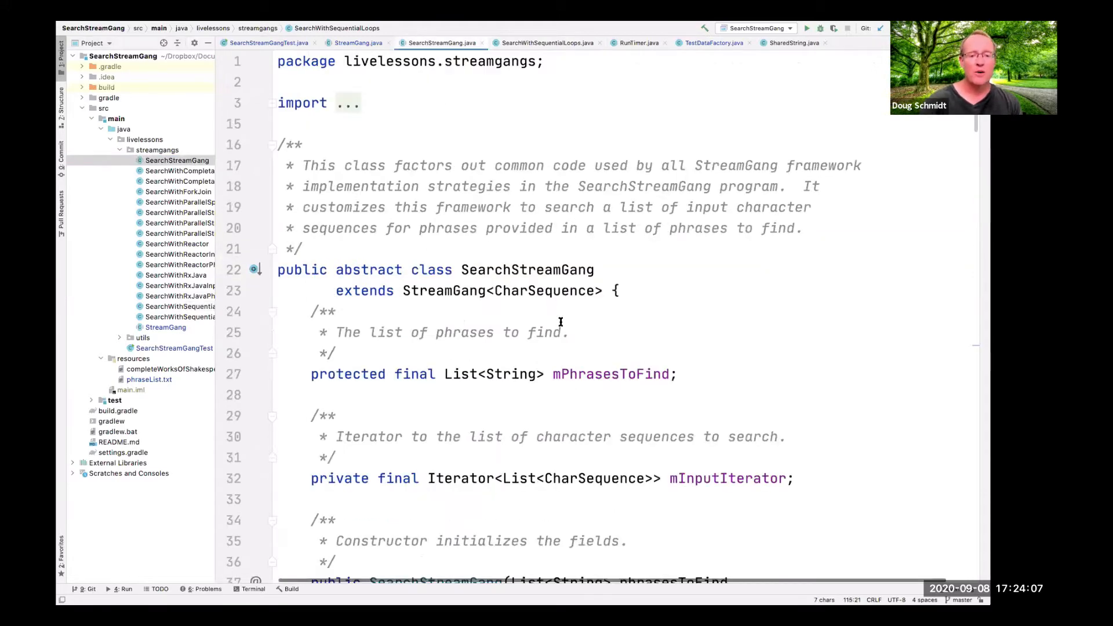
{"action": "scroll", "scroll_direction": "down", "scroll_amount": 3}
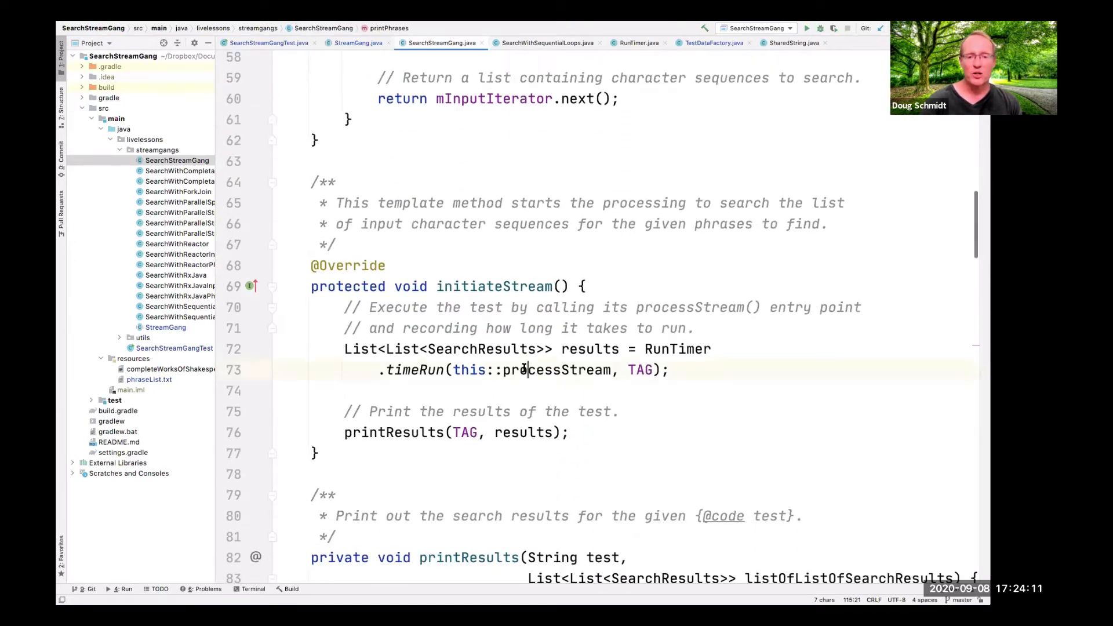
{"action": "double_click", "coordinate": [558, 369]}
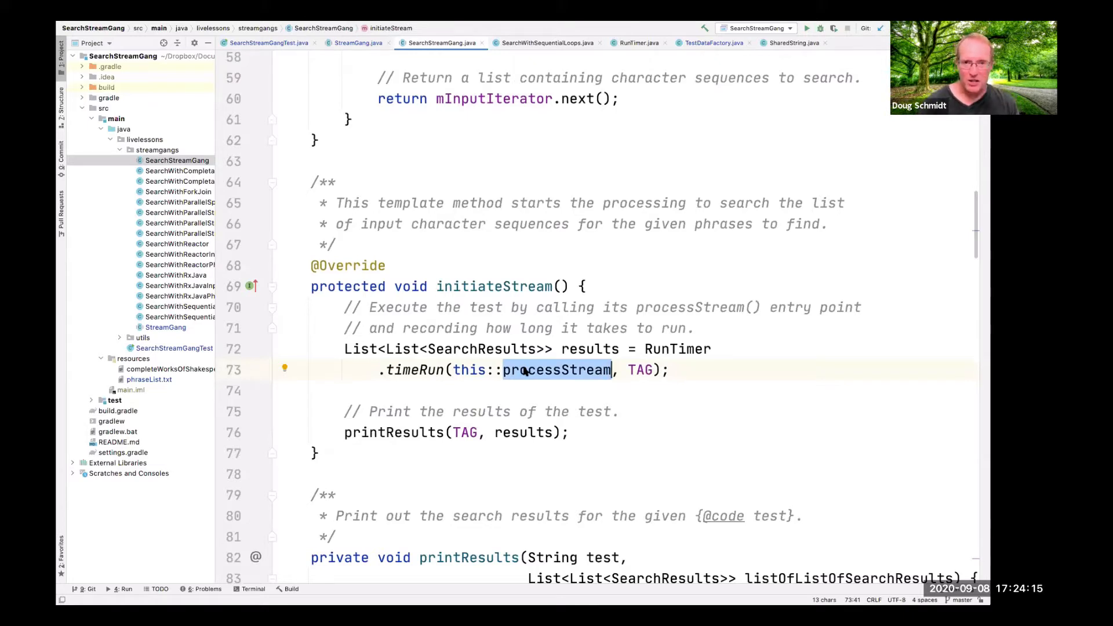
{"action": "mouse_move", "coordinate": [190, 313]}
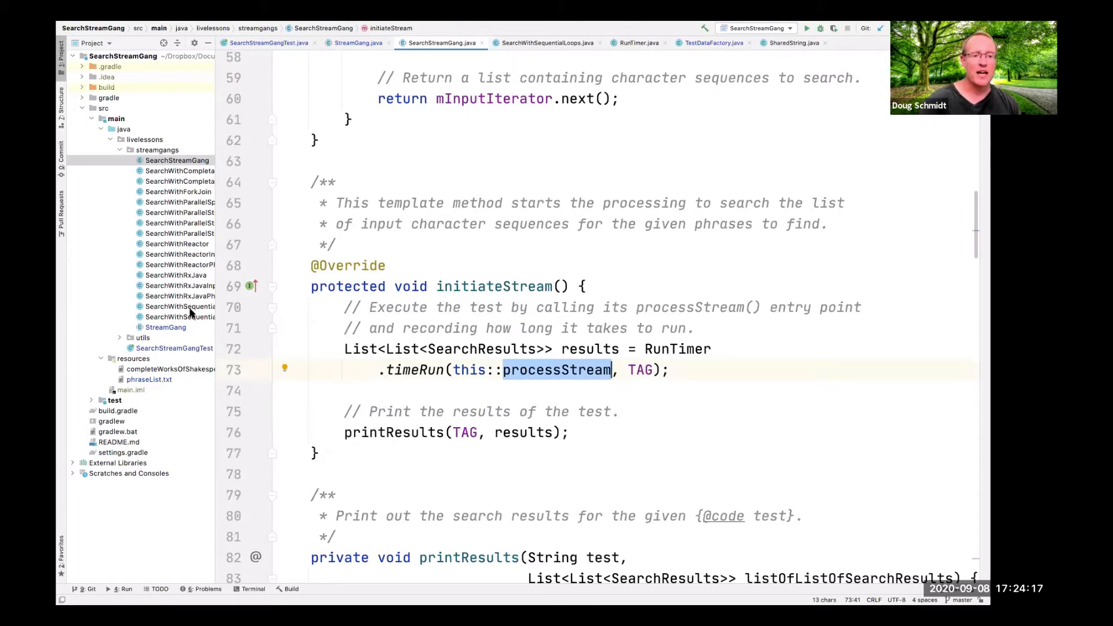
{"action": "left_click", "coordinate": [558, 369]}
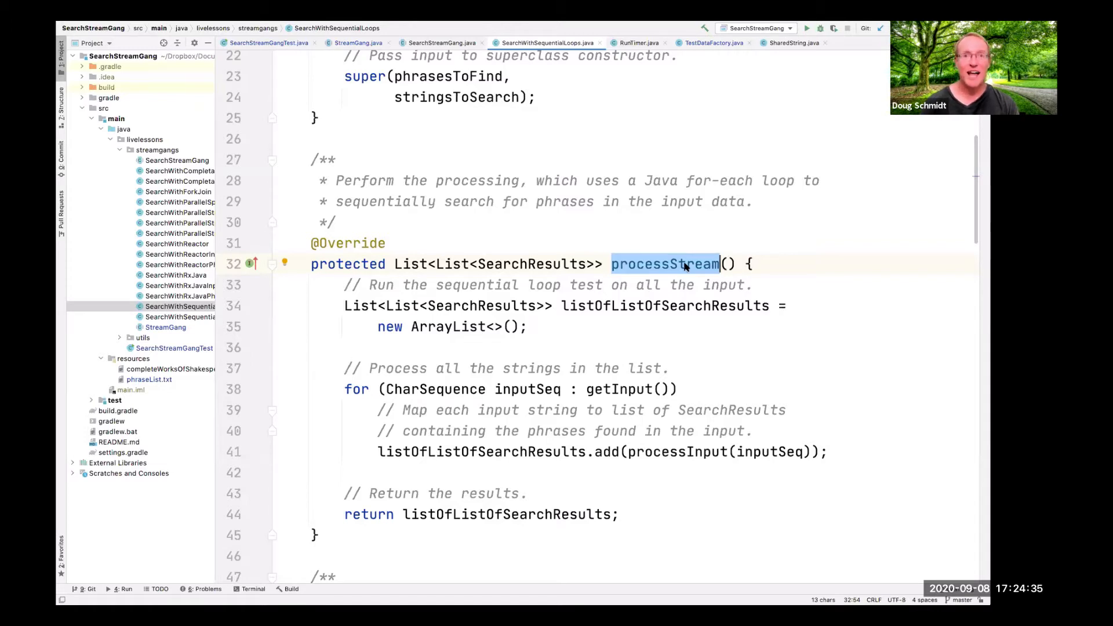
{"action": "scroll", "scroll_direction": "down", "scroll_amount": 3}
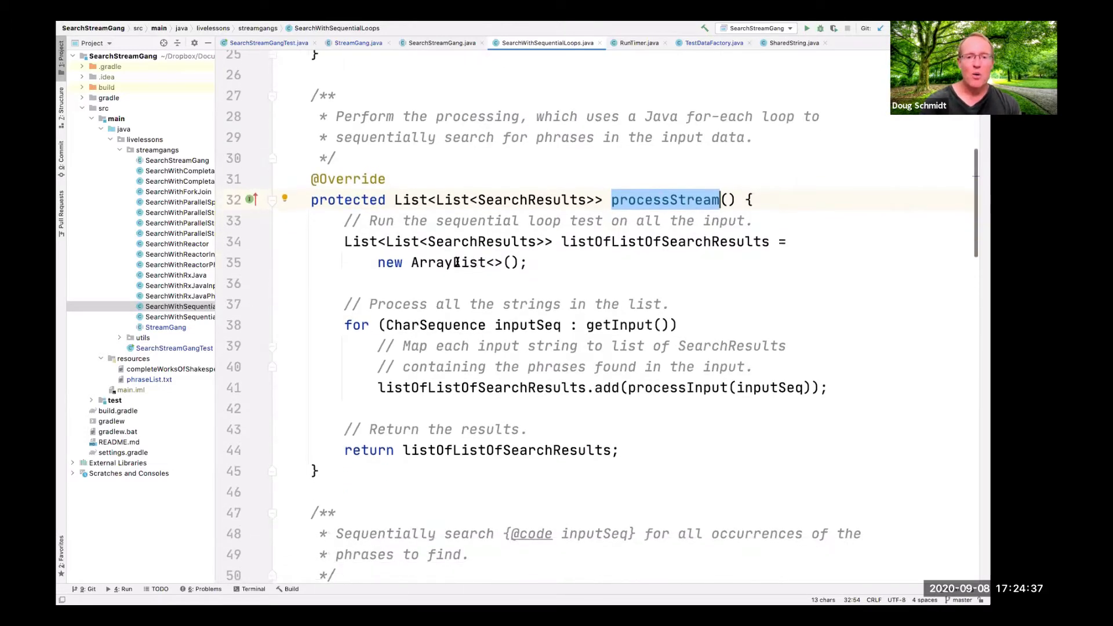
{"action": "double_click", "coordinate": [663, 241]}
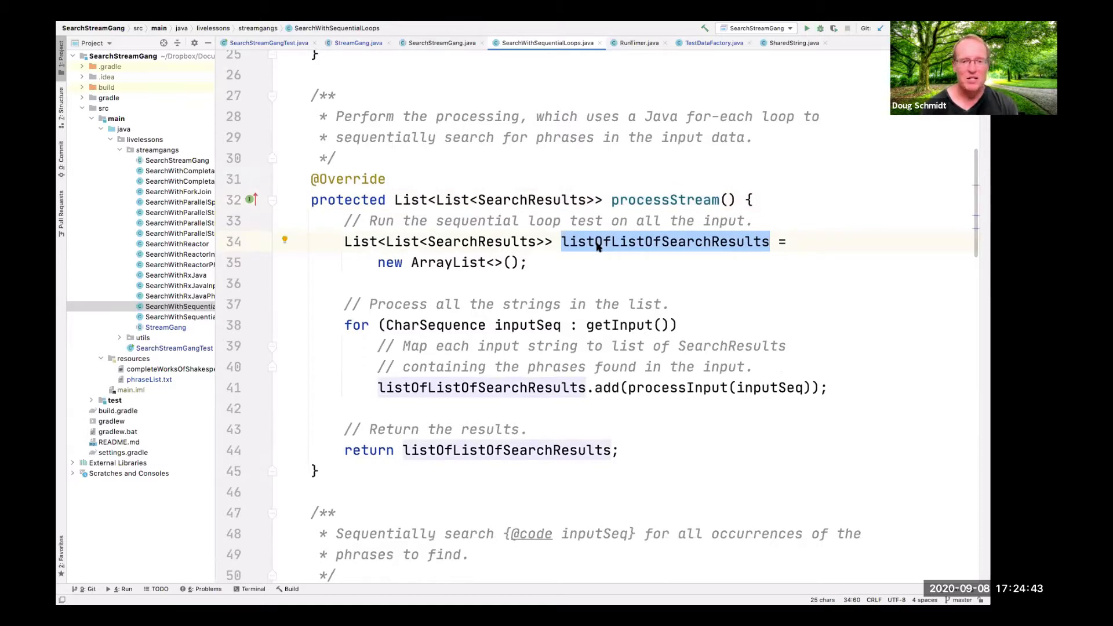
{"action": "left_click", "coordinate": [598, 325]}
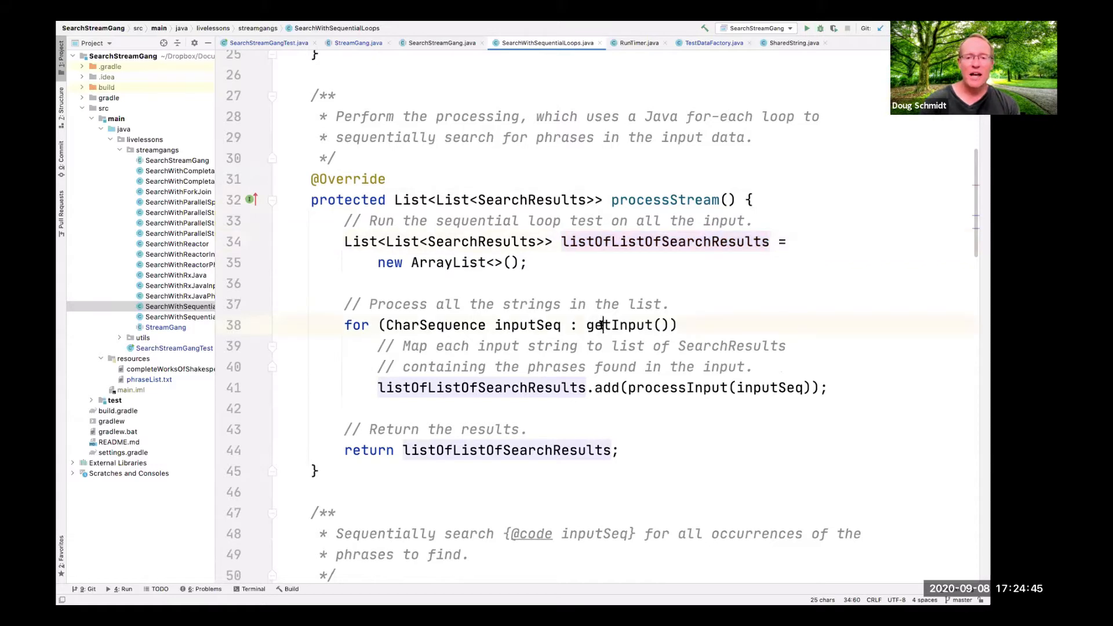
{"action": "double_click", "coordinate": [620, 324]}
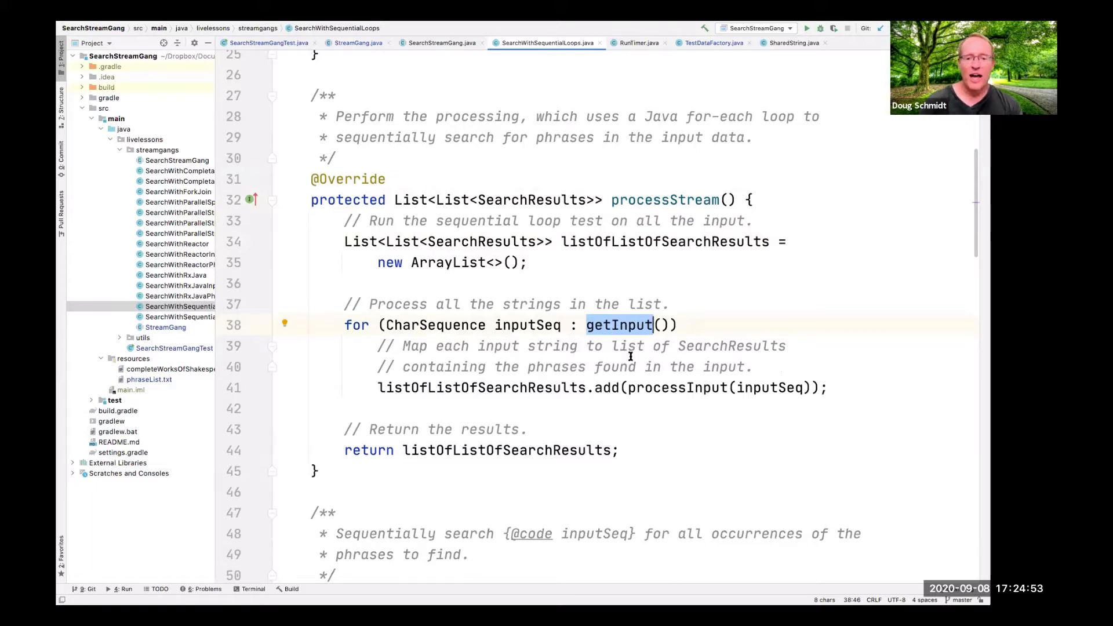
{"action": "left_click", "coordinate": [674, 388]}
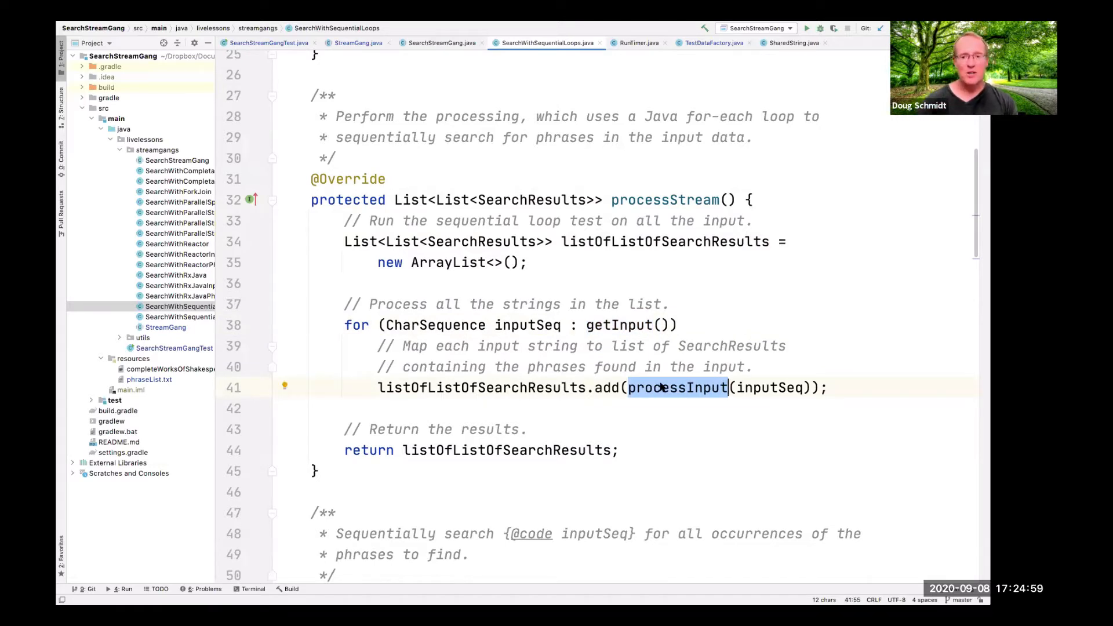
{"action": "scroll", "scroll_direction": "down", "scroll_amount": 3}
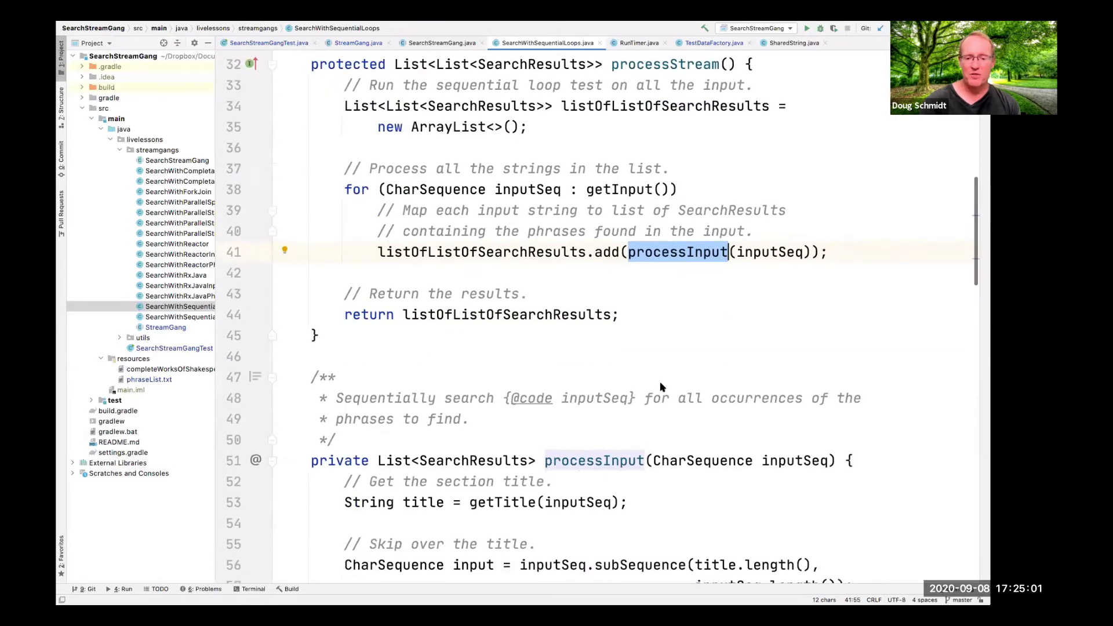
{"action": "scroll", "scroll_direction": "up", "scroll_amount": 3}
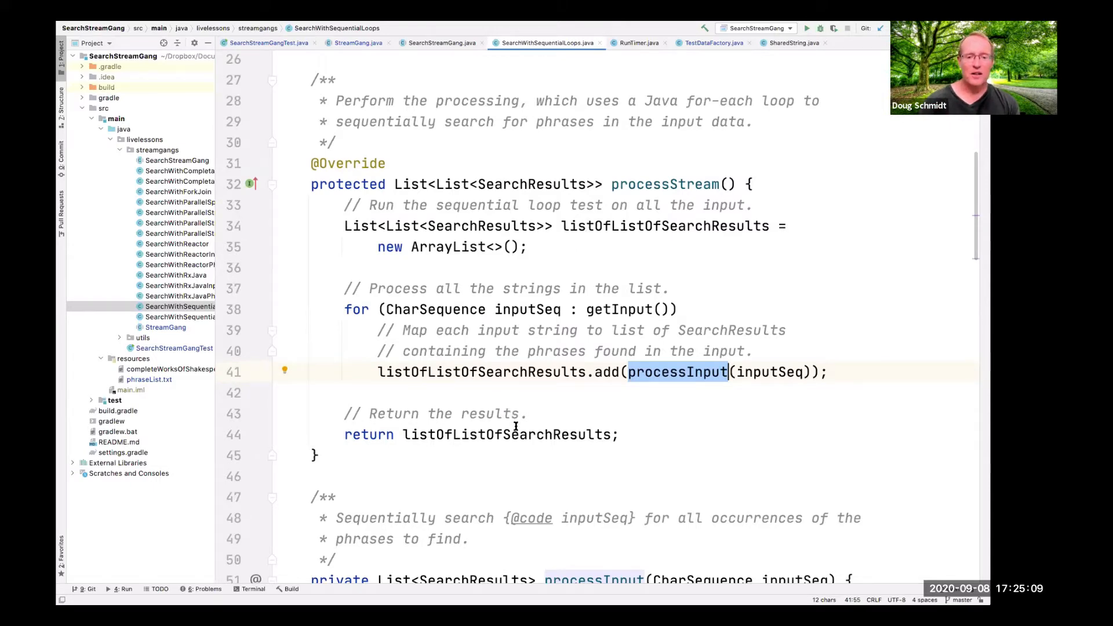
{"action": "left_click", "coordinate": [517, 435]}
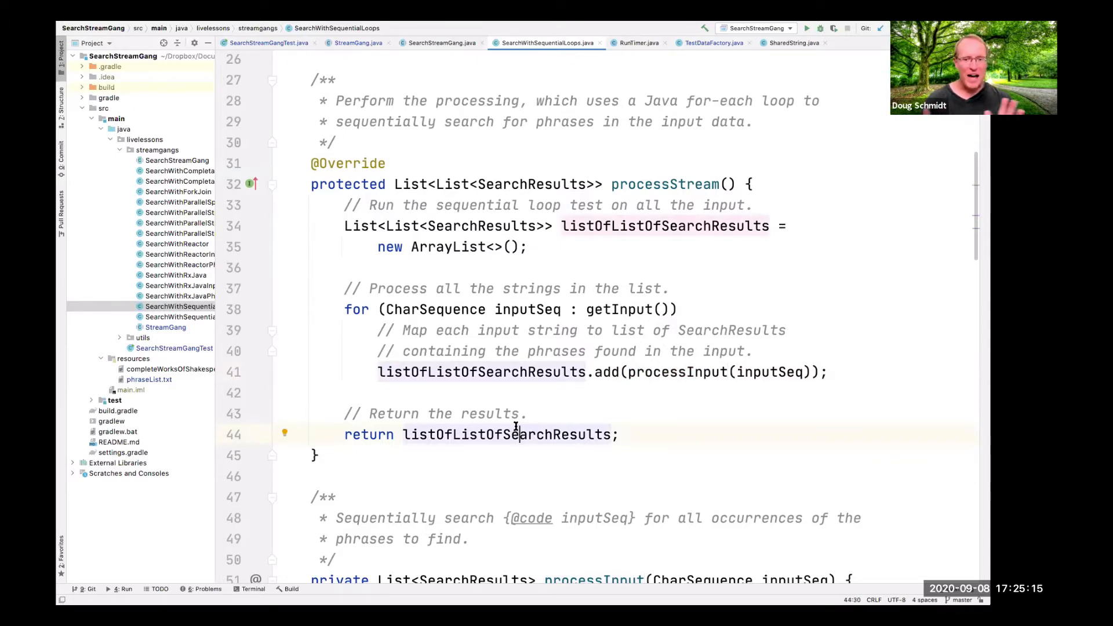
{"action": "scroll", "scroll_direction": "down", "scroll_amount": 3}
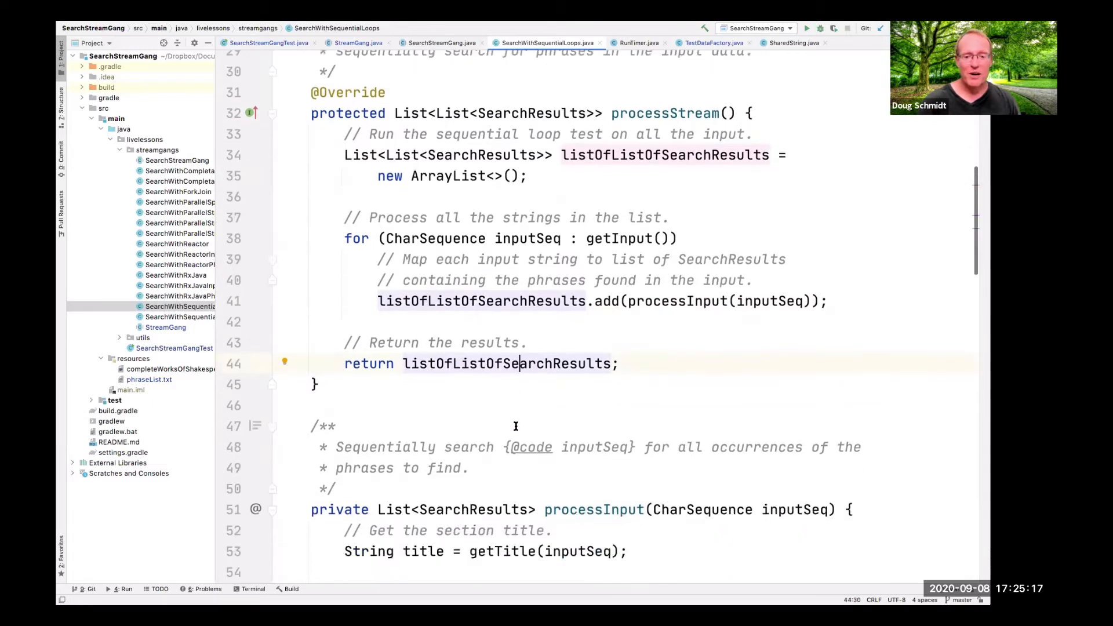
{"action": "scroll", "scroll_direction": "down", "scroll_amount": 3}
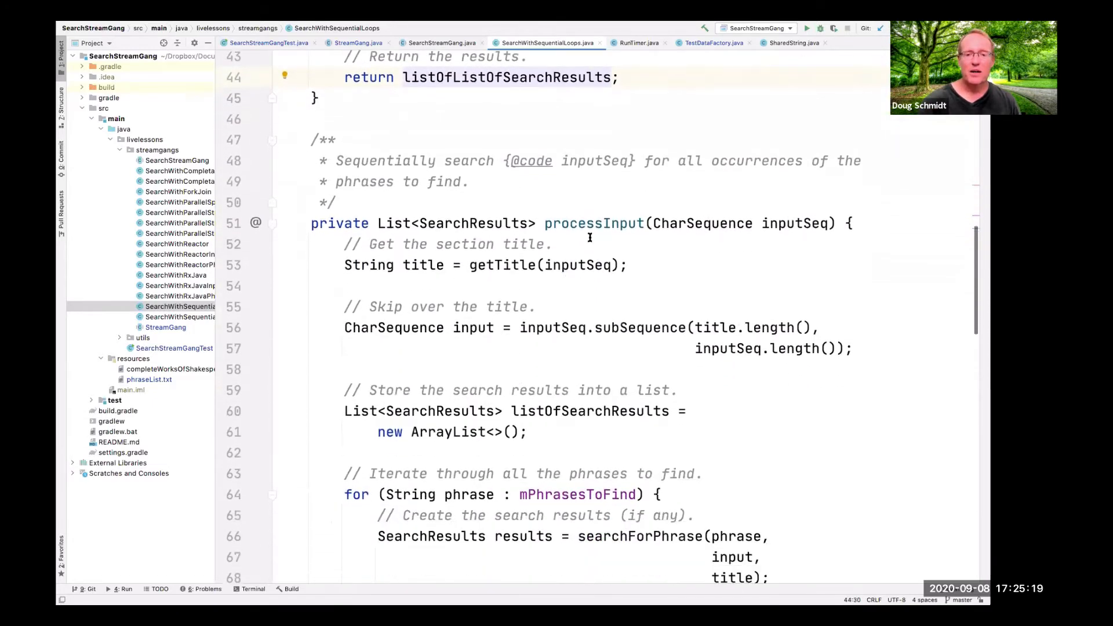
{"action": "double_click", "coordinate": [593, 223]}
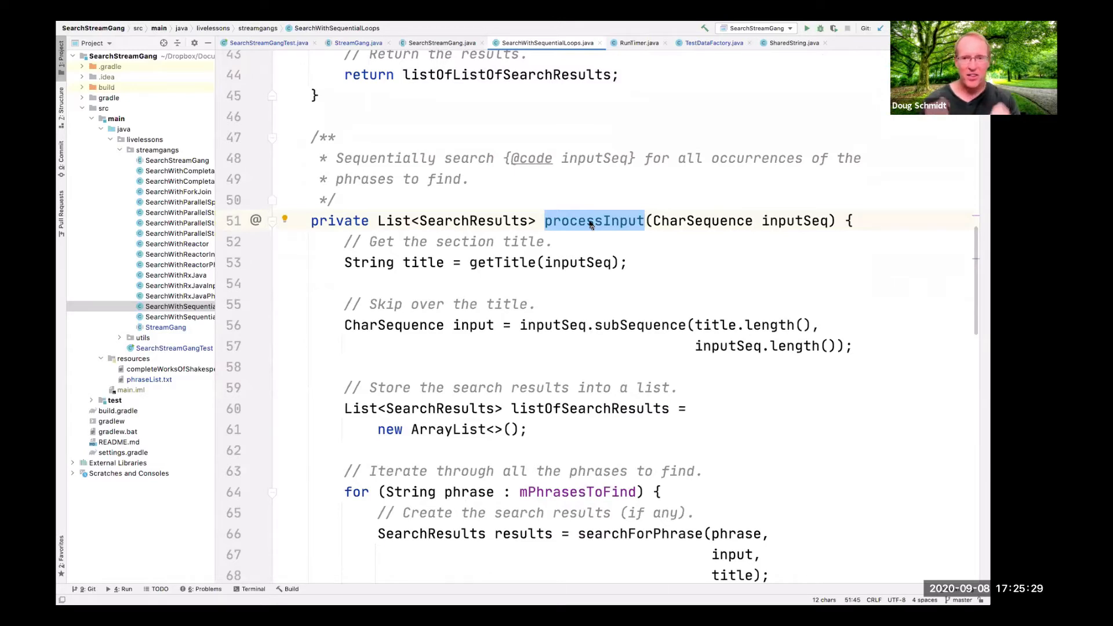
{"action": "mouse_move", "coordinate": [564, 243]}
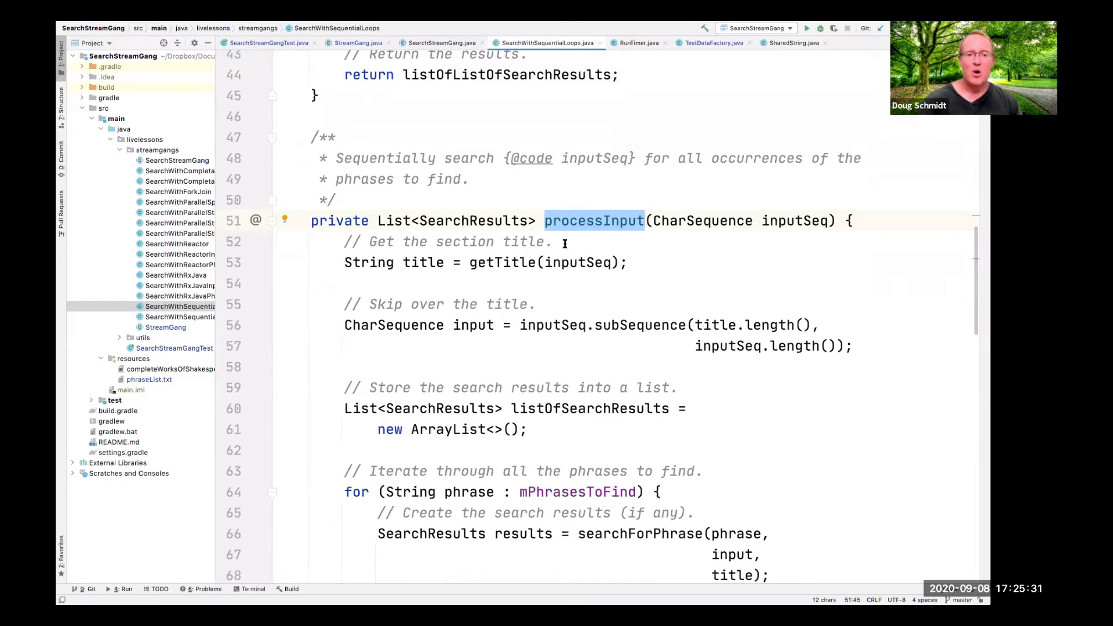
{"action": "double_click", "coordinate": [502, 262]}
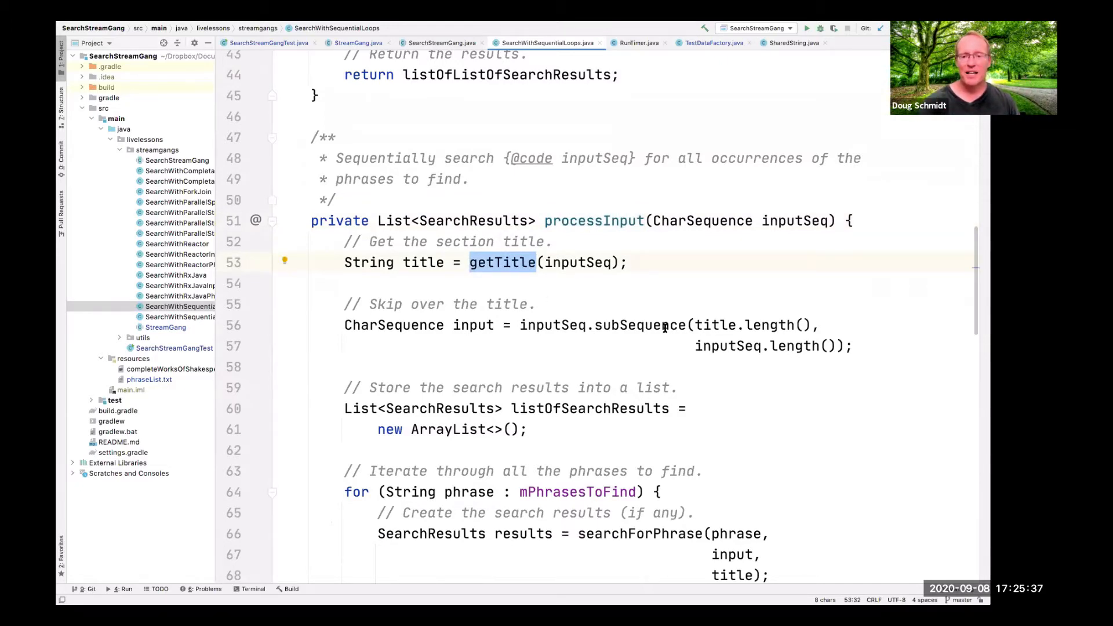
{"action": "scroll", "scroll_direction": "down", "scroll_amount": 3}
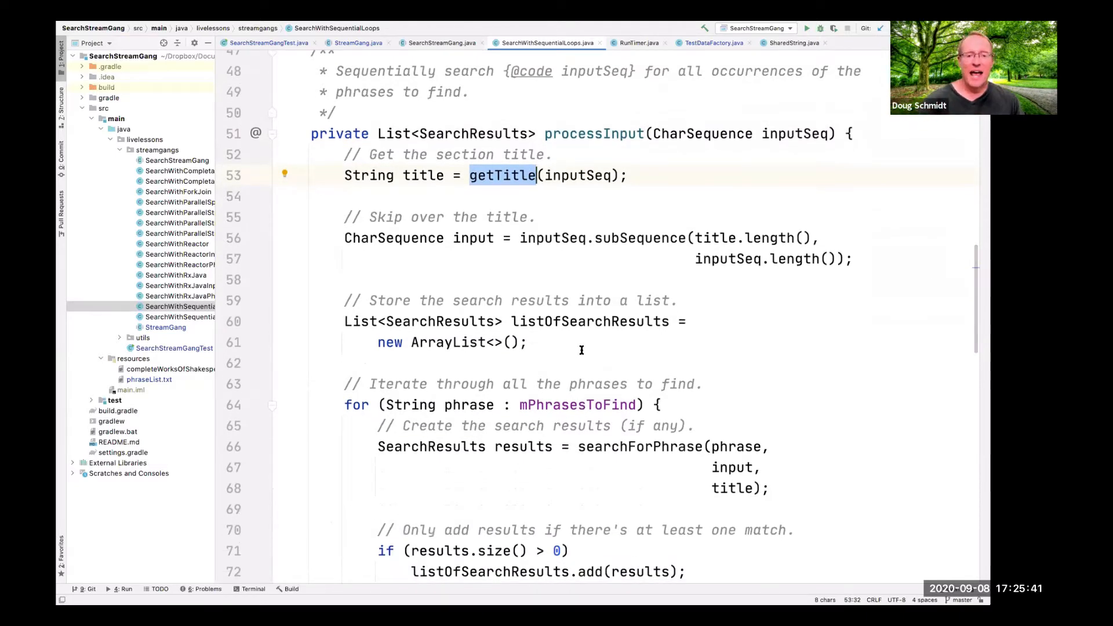
{"action": "double_click", "coordinate": [589, 321]}
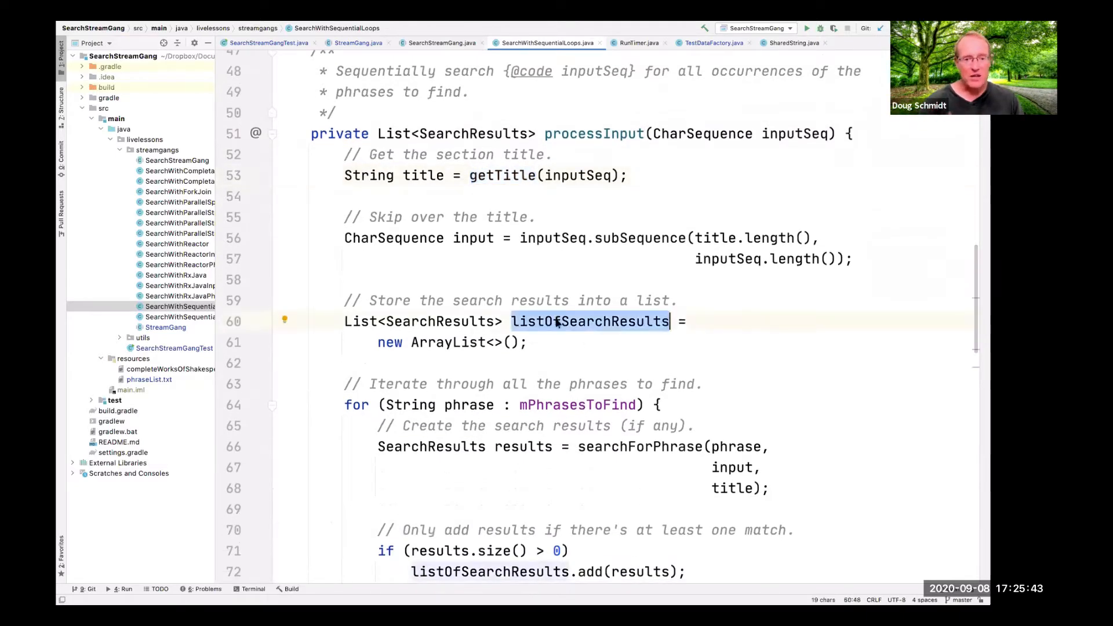
{"action": "left_click", "coordinate": [455, 342]}
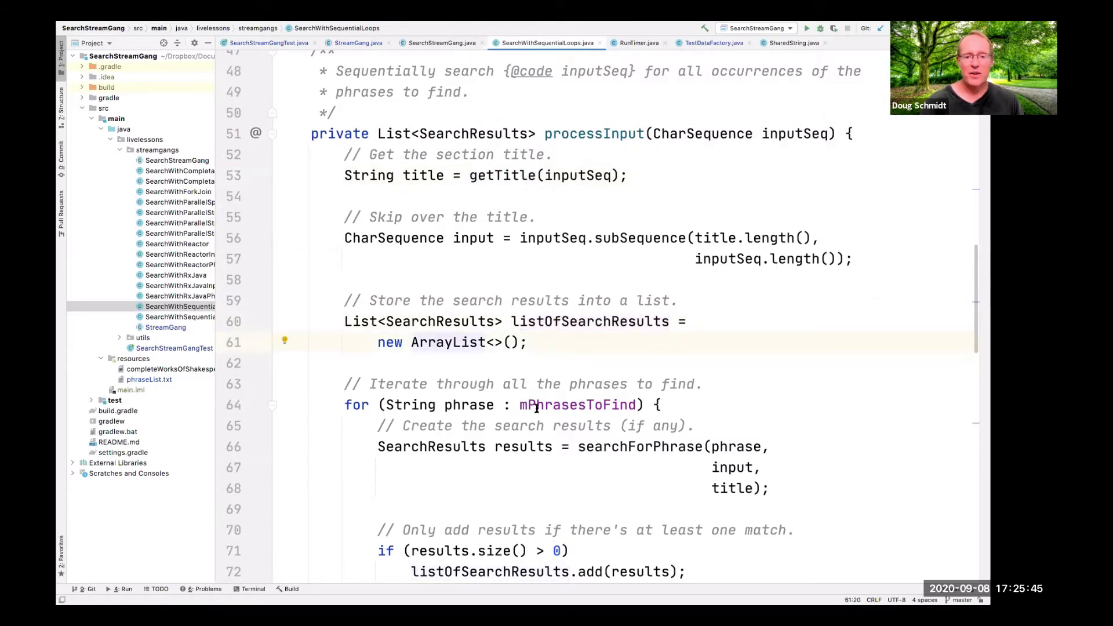
{"action": "scroll", "scroll_direction": "down", "scroll_amount": 3}
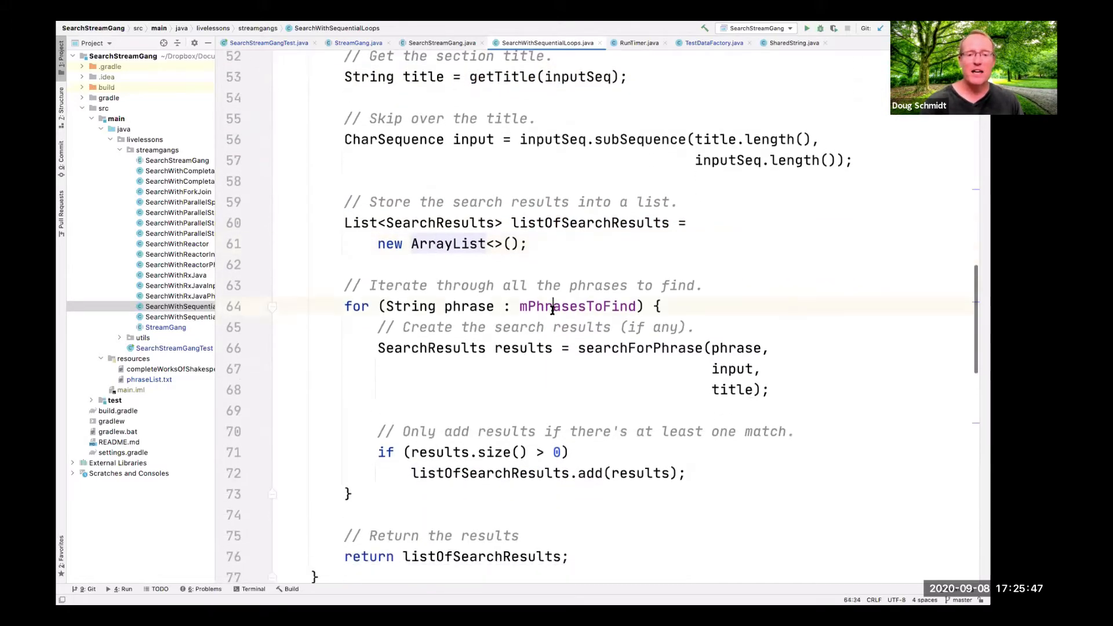
{"action": "double_click", "coordinate": [576, 306]}
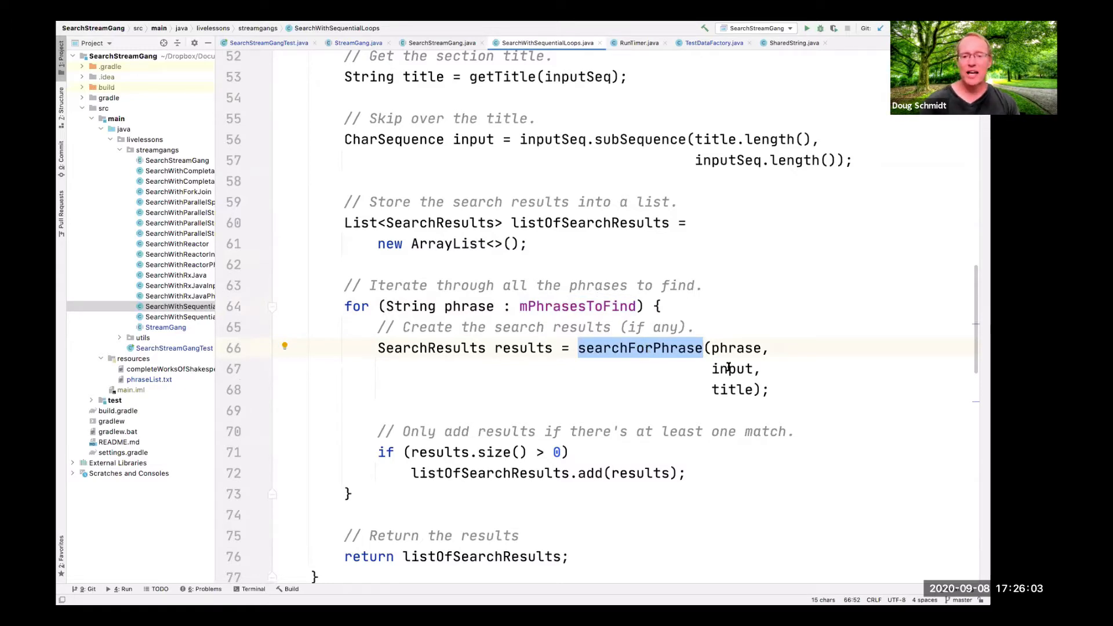
{"action": "double_click", "coordinate": [733, 369]}
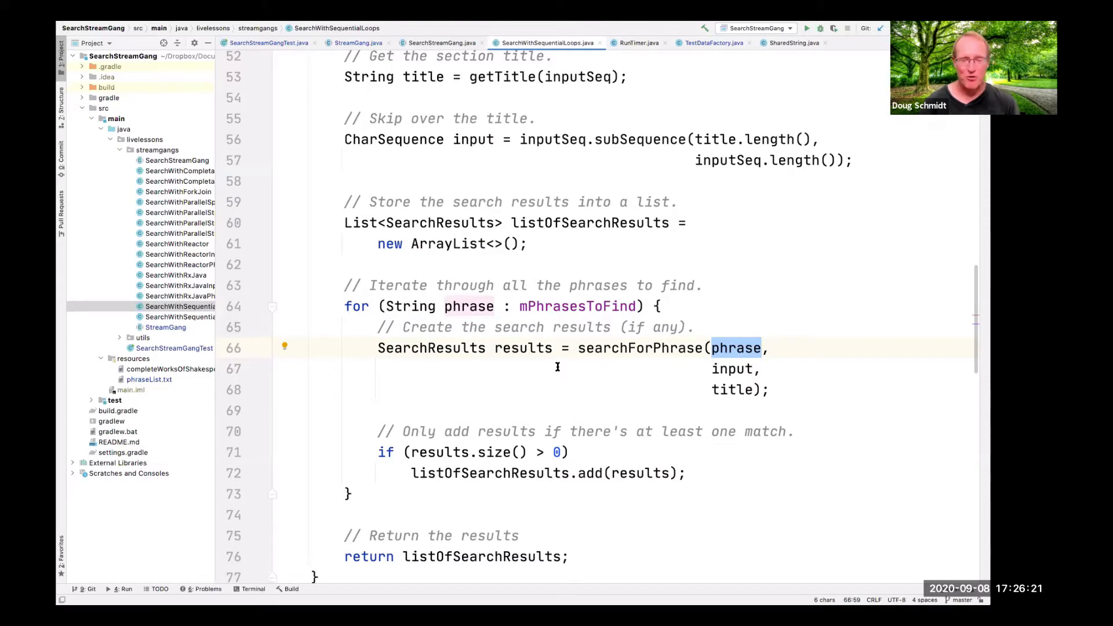
{"action": "scroll", "scroll_direction": "down", "scroll_amount": 3}
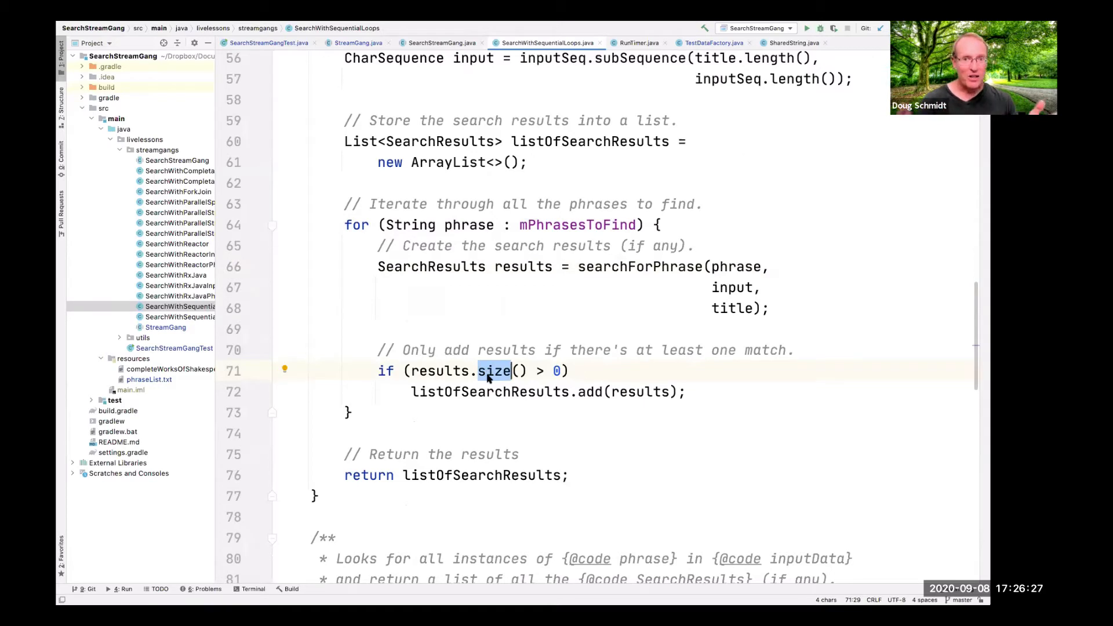
{"action": "double_click", "coordinate": [491, 392]}
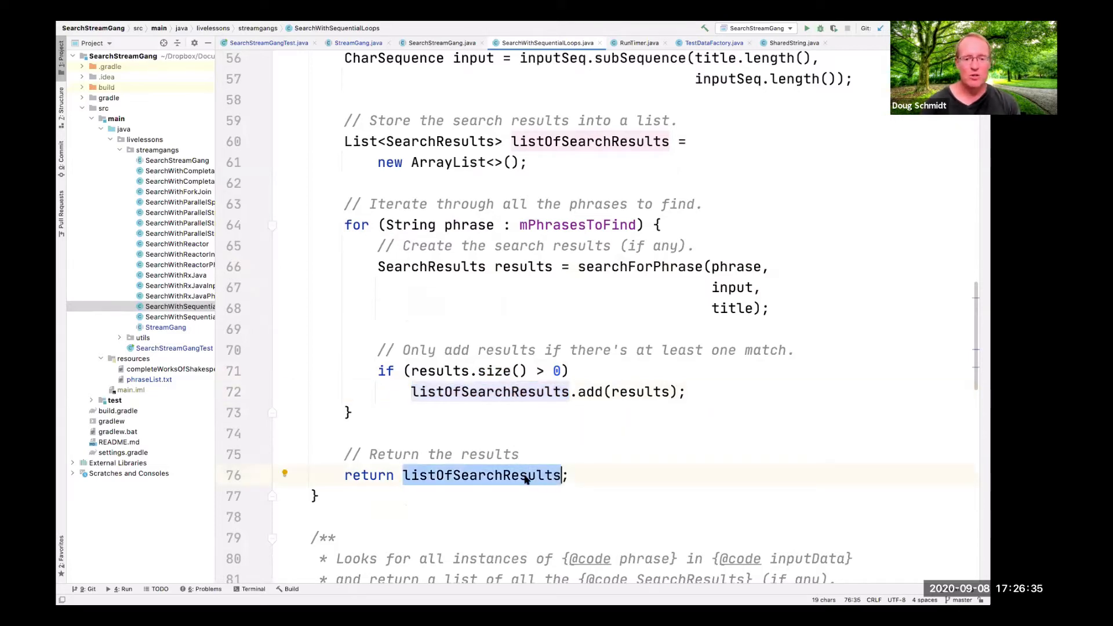
{"action": "scroll", "scroll_direction": "down", "scroll_amount": 3}
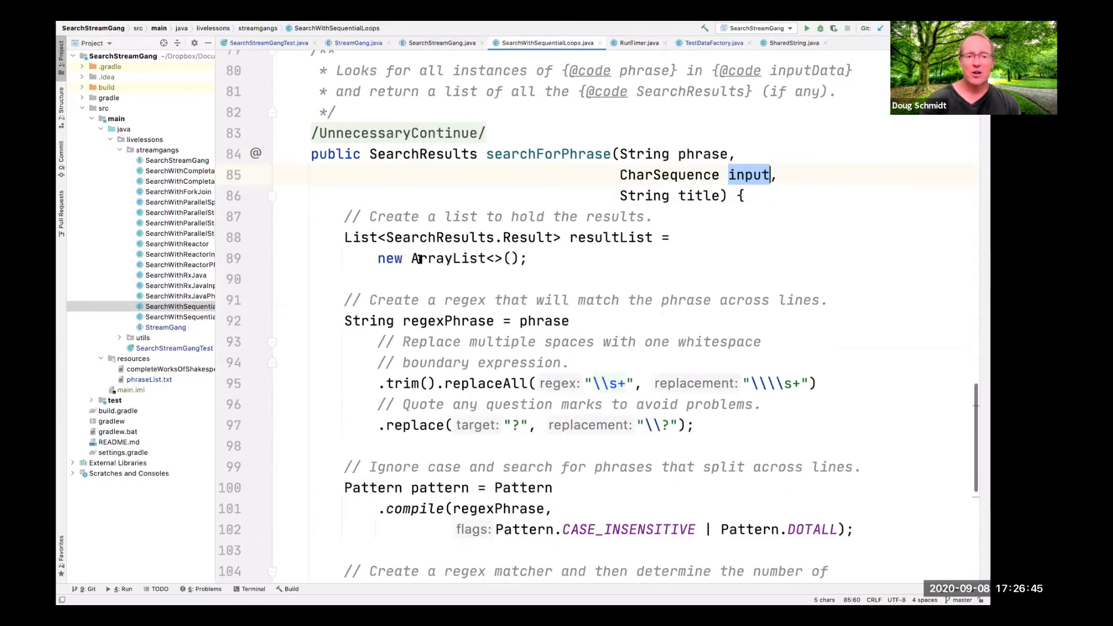
{"action": "mouse_move", "coordinate": [445, 257]}
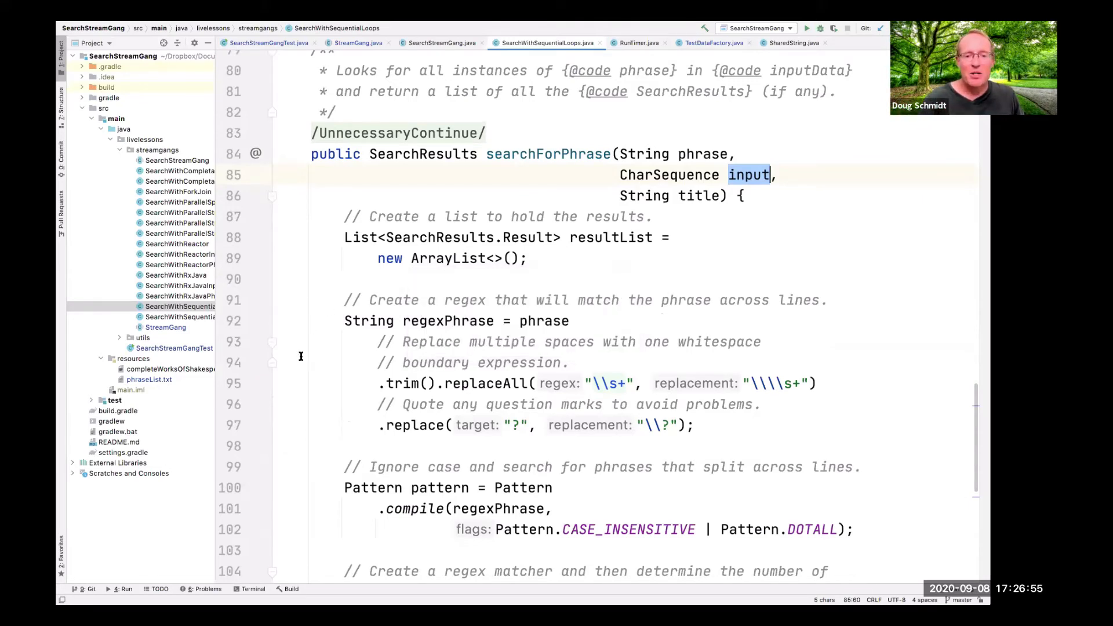
{"action": "scroll", "scroll_direction": "down", "scroll_amount": 3}
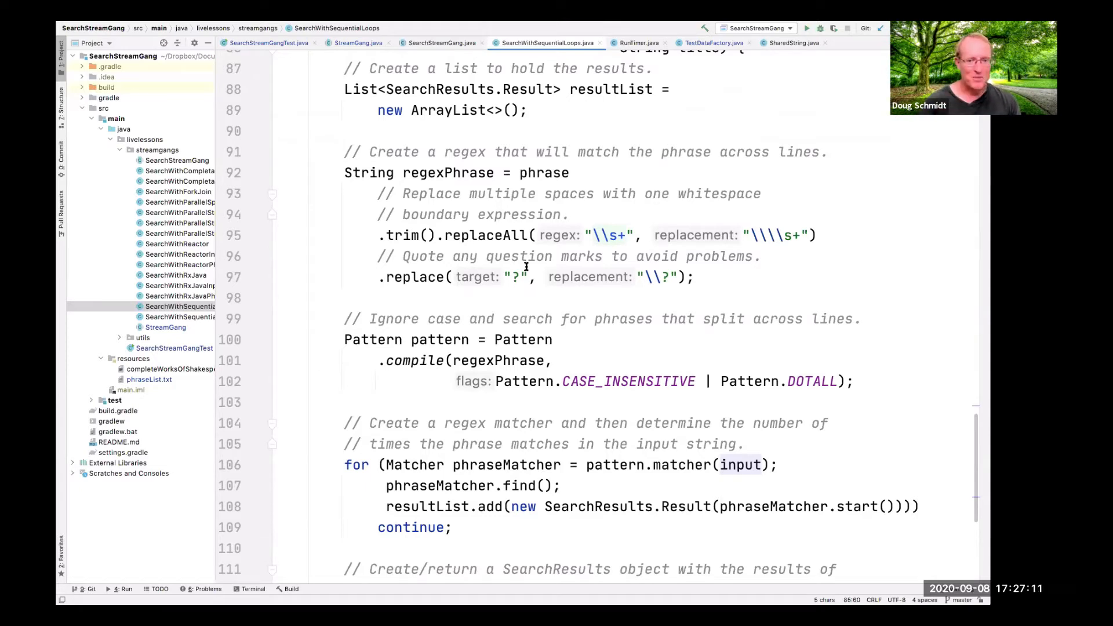
{"action": "scroll", "scroll_direction": "down", "scroll_amount": 3}
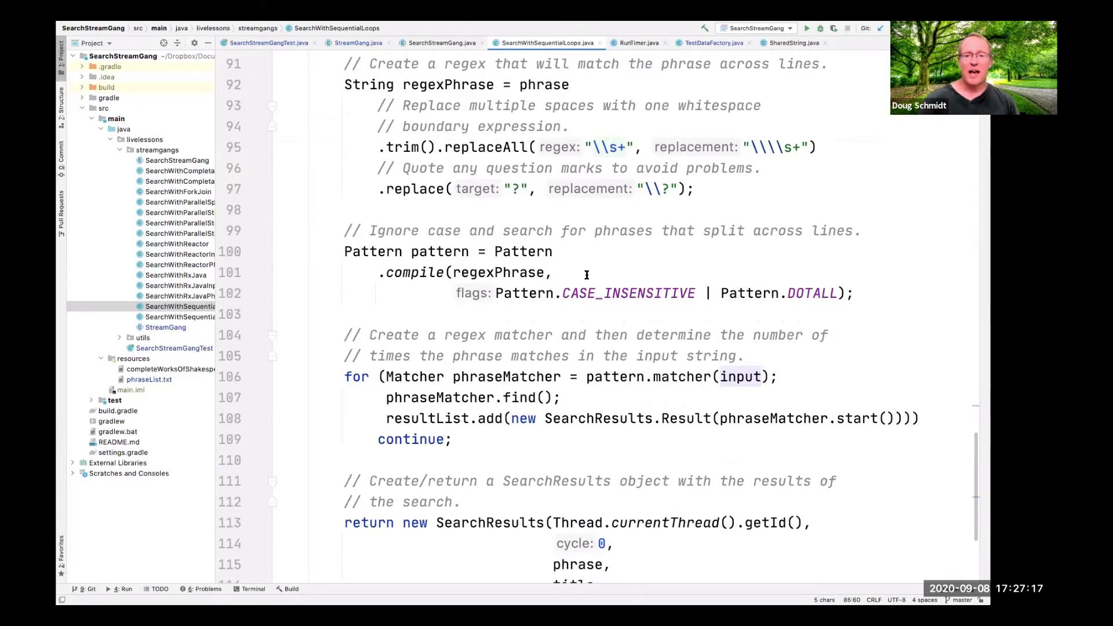
{"action": "double_click", "coordinate": [627, 293]}
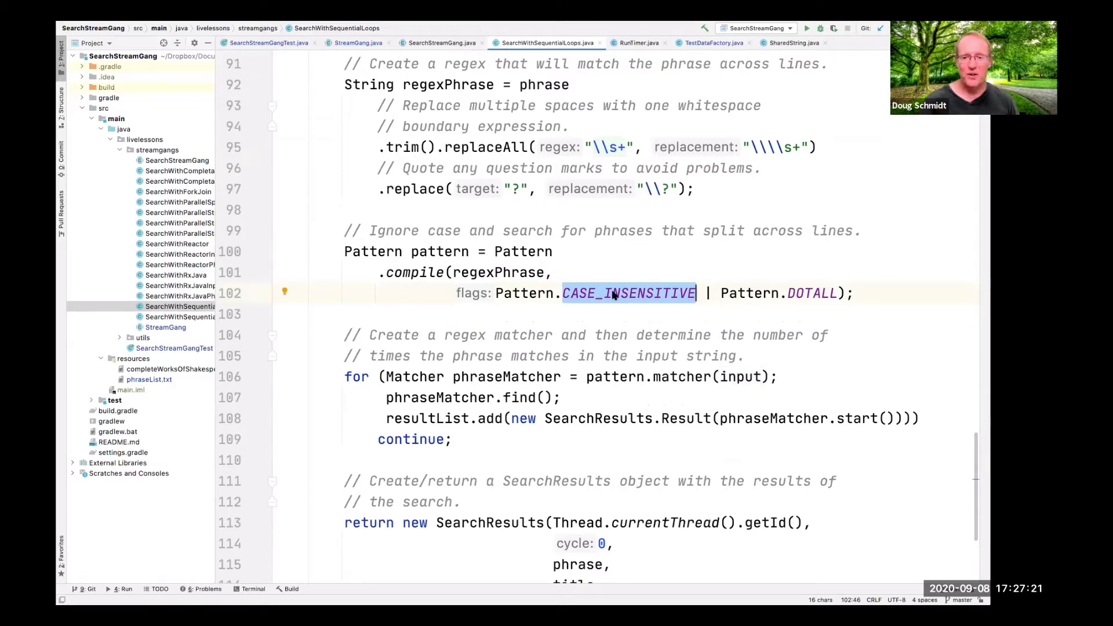
{"action": "double_click", "coordinate": [811, 293]}
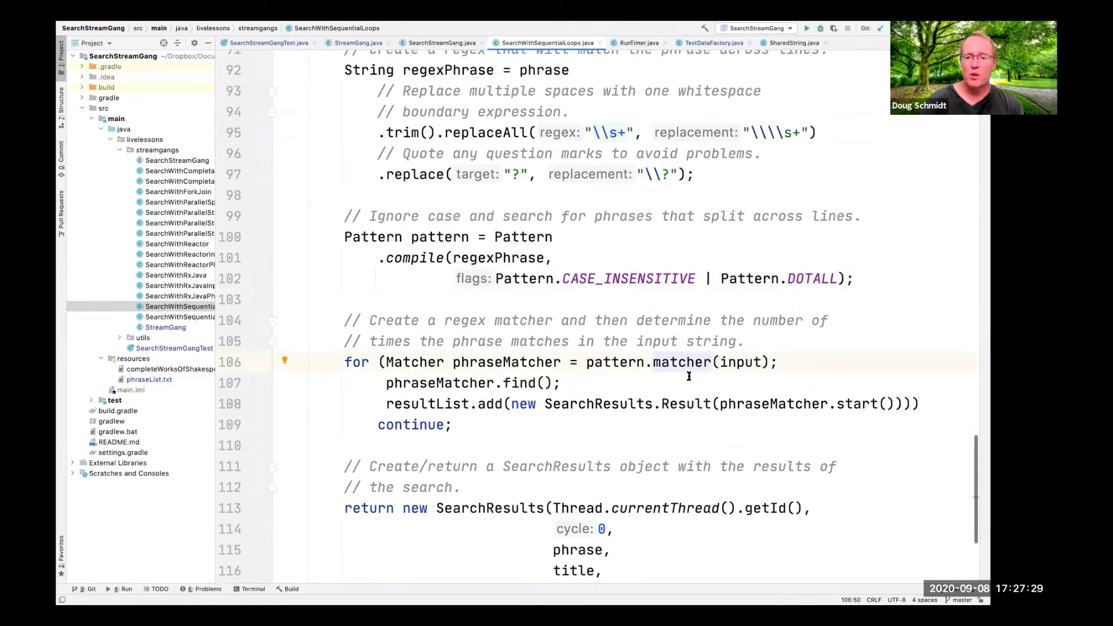
{"action": "mouse_move", "coordinate": [729, 363]}
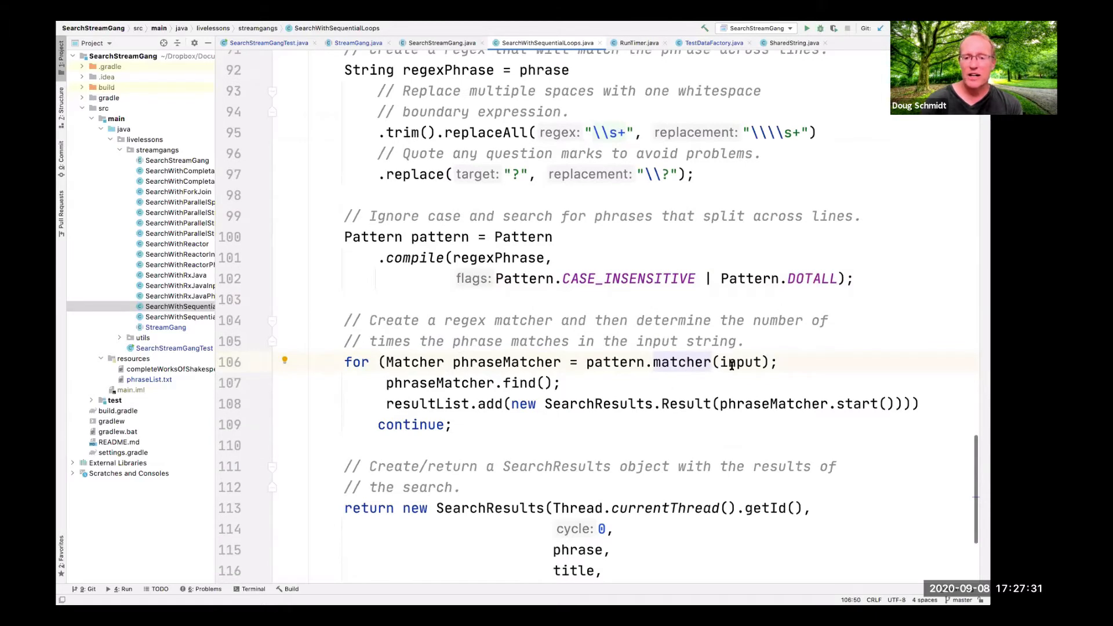
{"action": "double_click", "coordinate": [741, 362]}
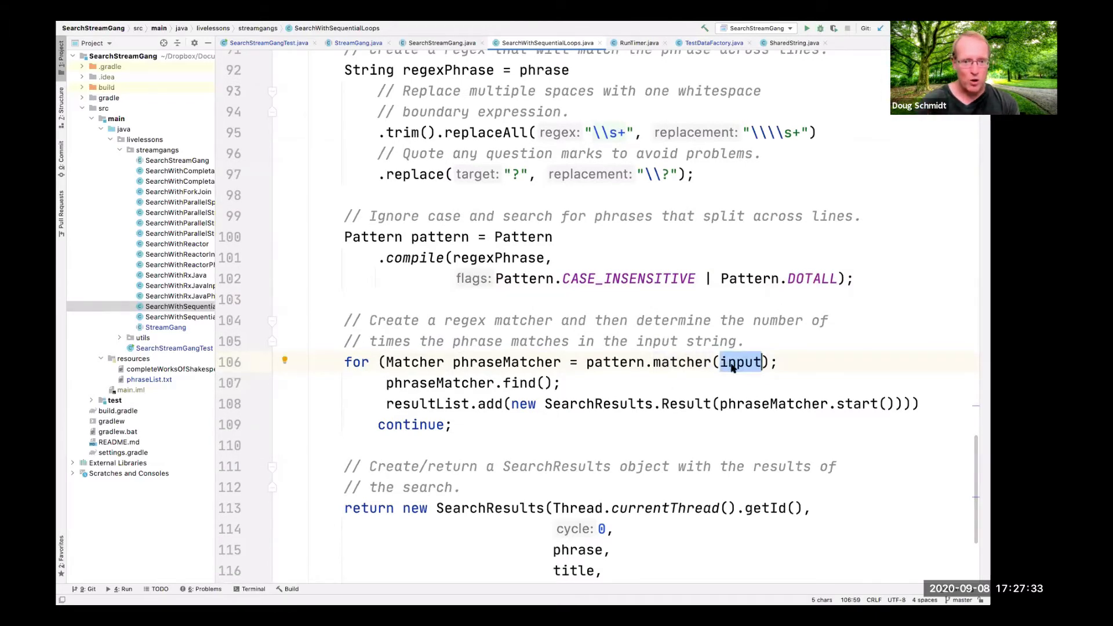
{"action": "left_click", "coordinate": [462, 383]}
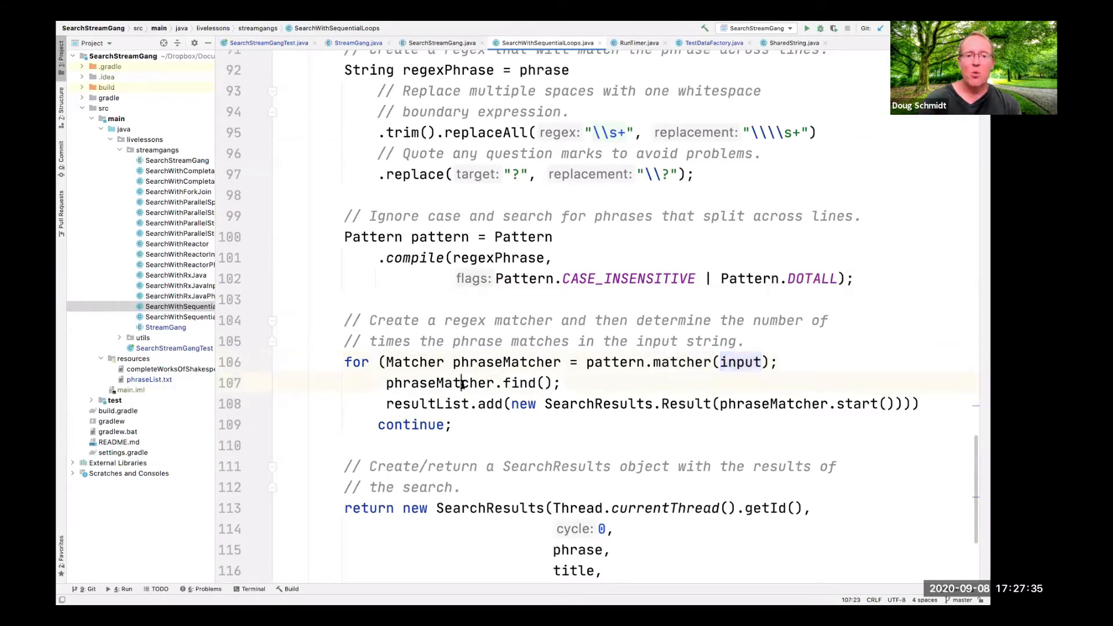
{"action": "double_click", "coordinate": [442, 382]}
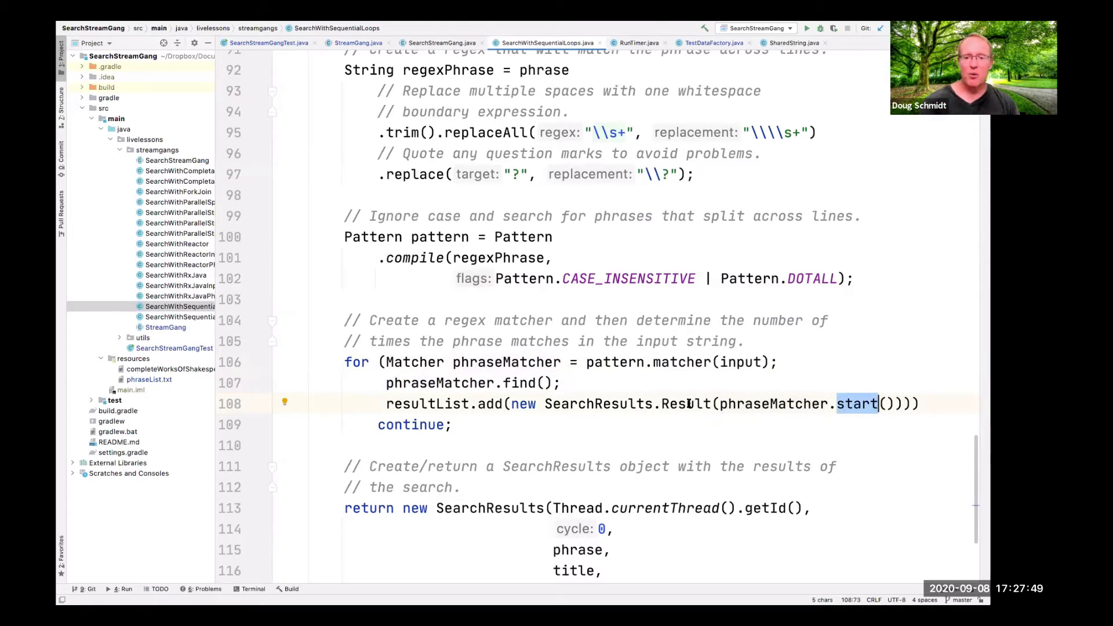
{"action": "left_click", "coordinate": [444, 403]}
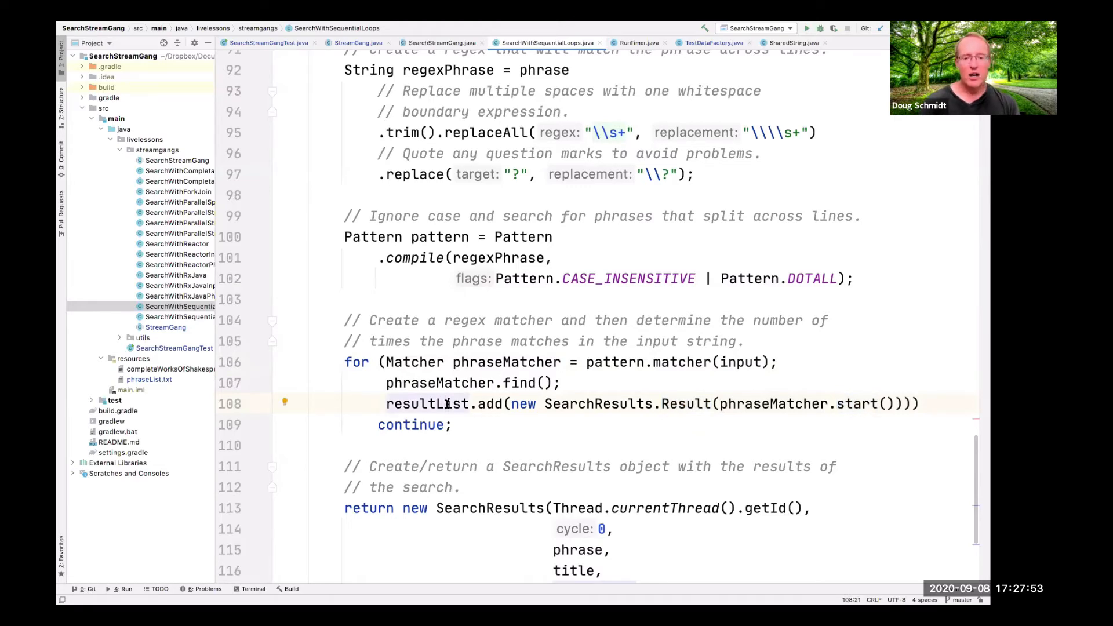
{"action": "scroll", "scroll_direction": "down", "scroll_amount": 3}
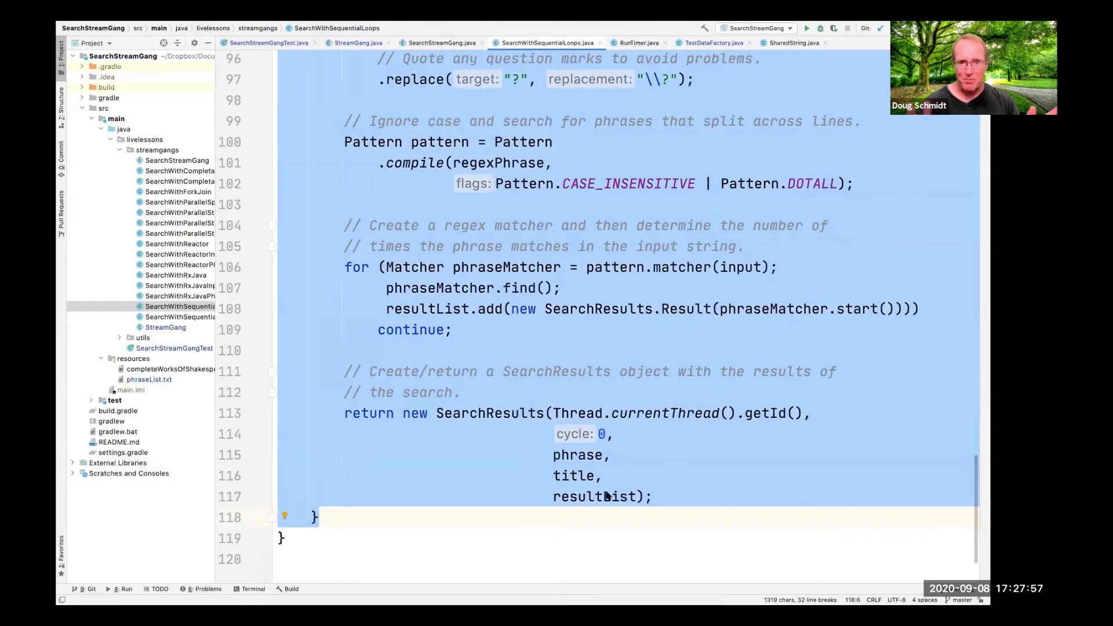
{"action": "double_click", "coordinate": [488, 413]}
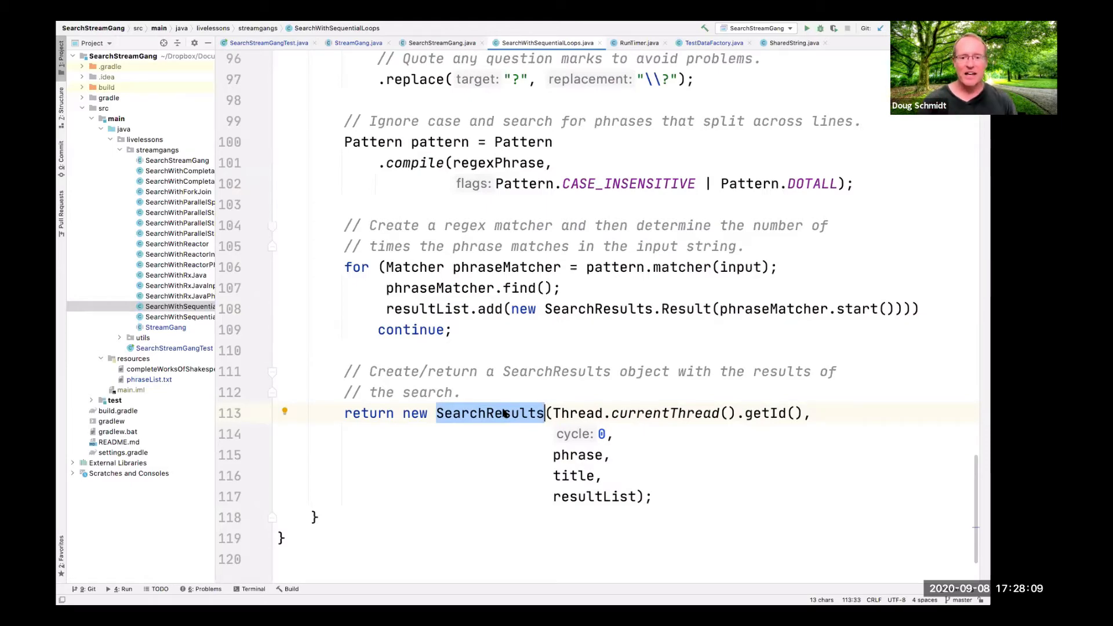
{"action": "scroll", "scroll_direction": "up", "scroll_amount": 3}
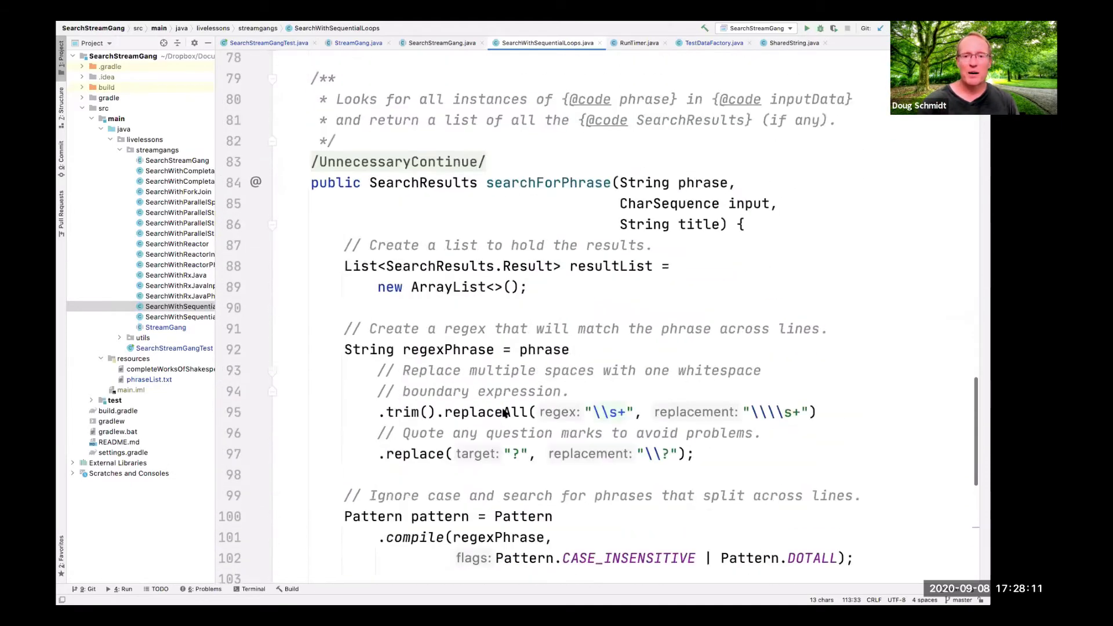
{"action": "scroll", "scroll_direction": "up", "scroll_amount": 3}
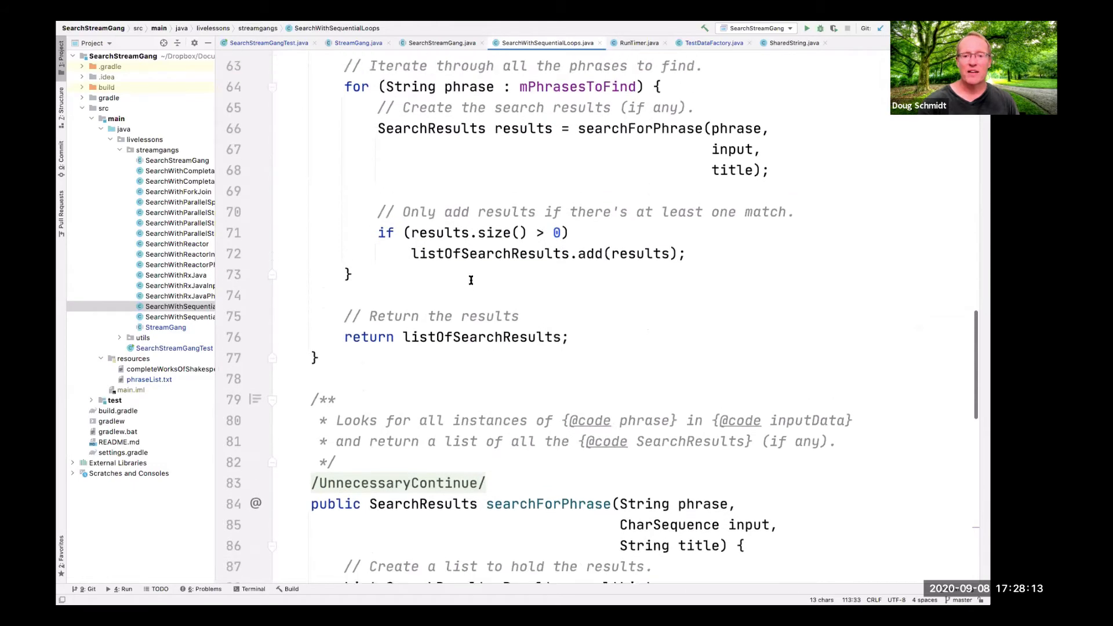
{"action": "double_click", "coordinate": [489, 256]}
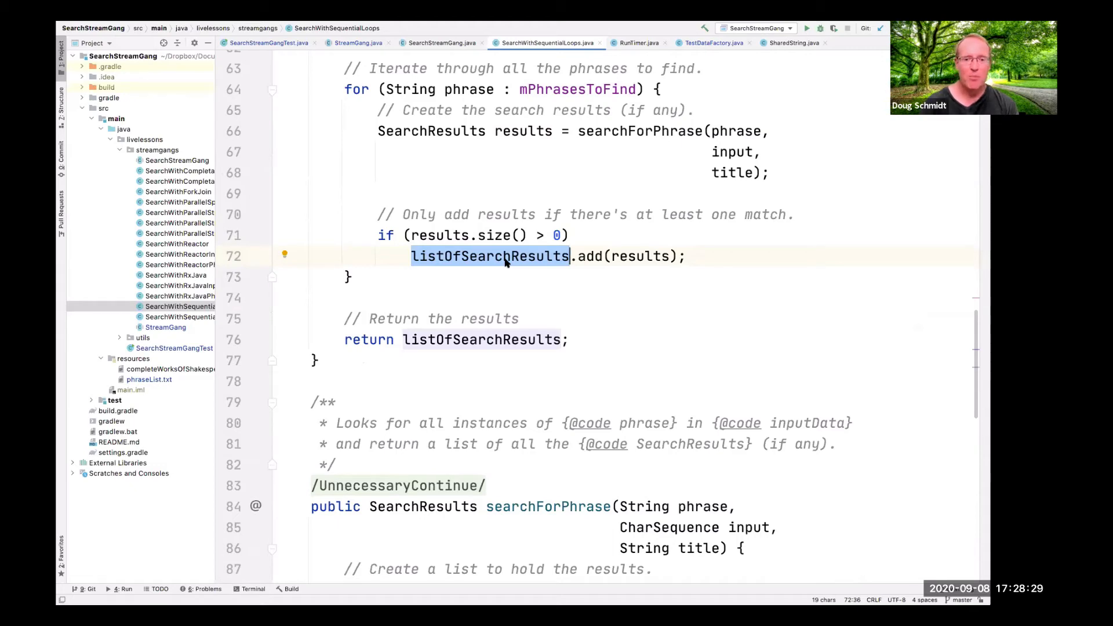
{"action": "scroll", "scroll_direction": "up", "scroll_amount": 3}
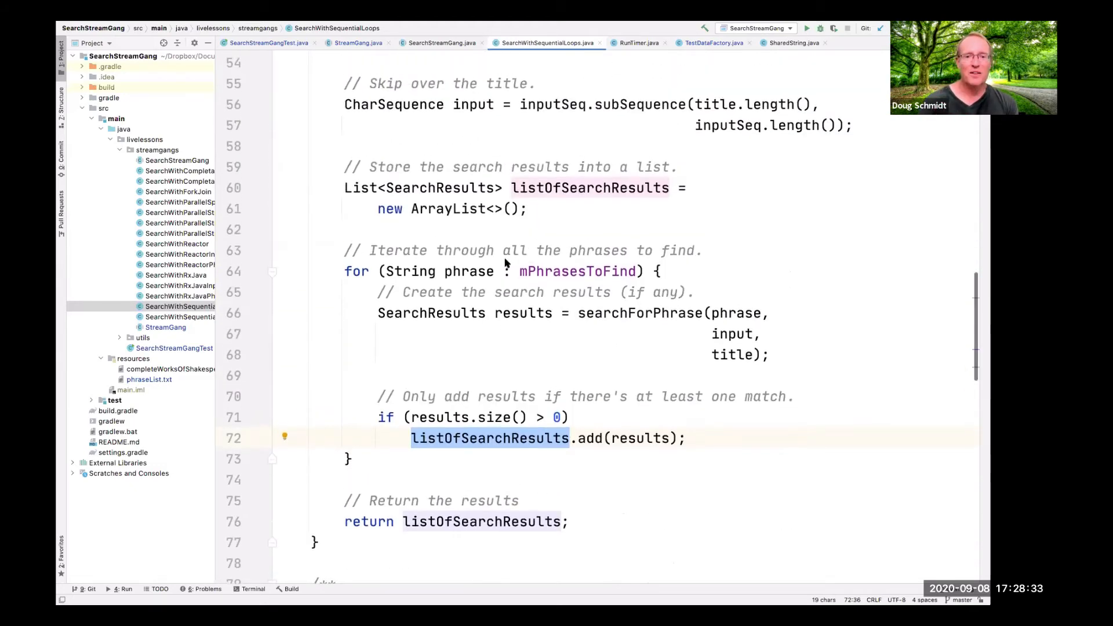
{"action": "scroll", "scroll_direction": "up", "scroll_amount": 3}
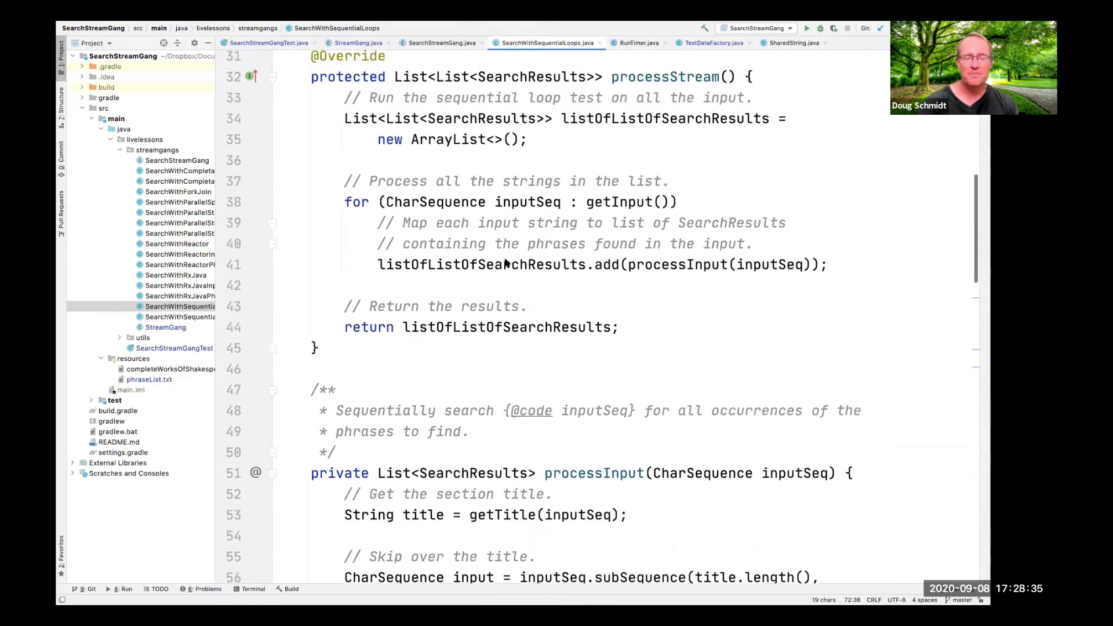
{"action": "scroll", "scroll_direction": "up", "scroll_amount": 3}
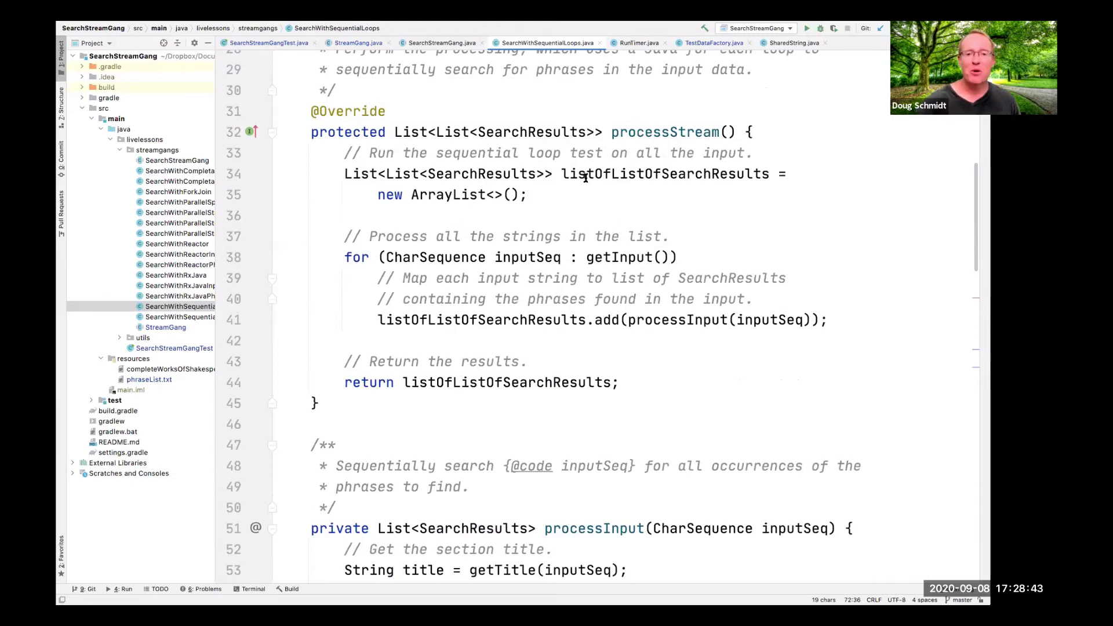
{"action": "double_click", "coordinate": [663, 173]}
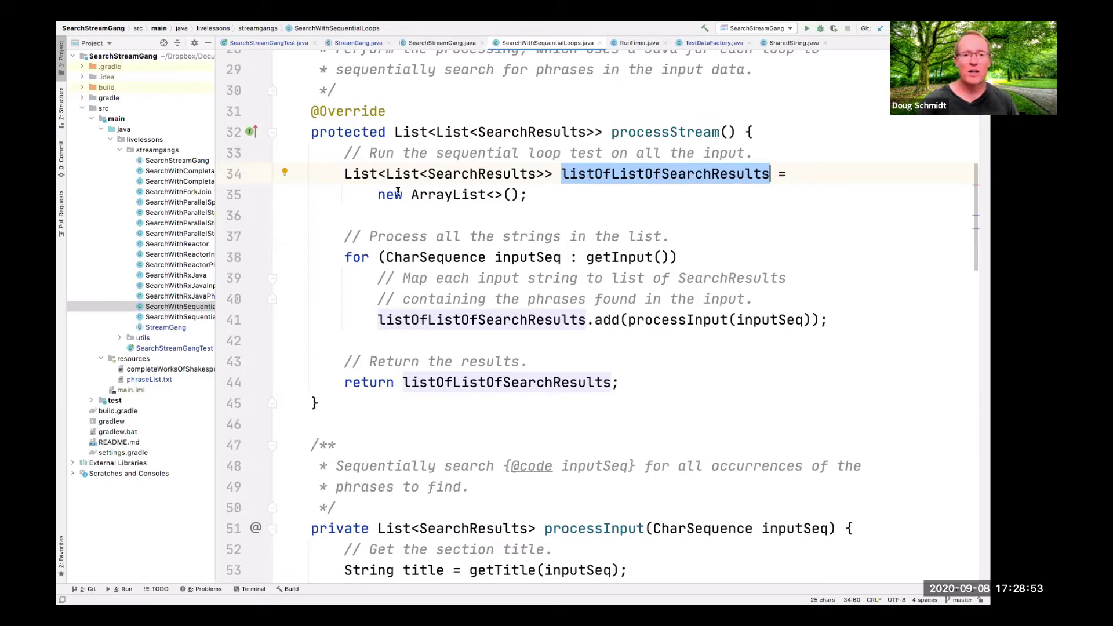
{"action": "double_click", "coordinate": [447, 195]}
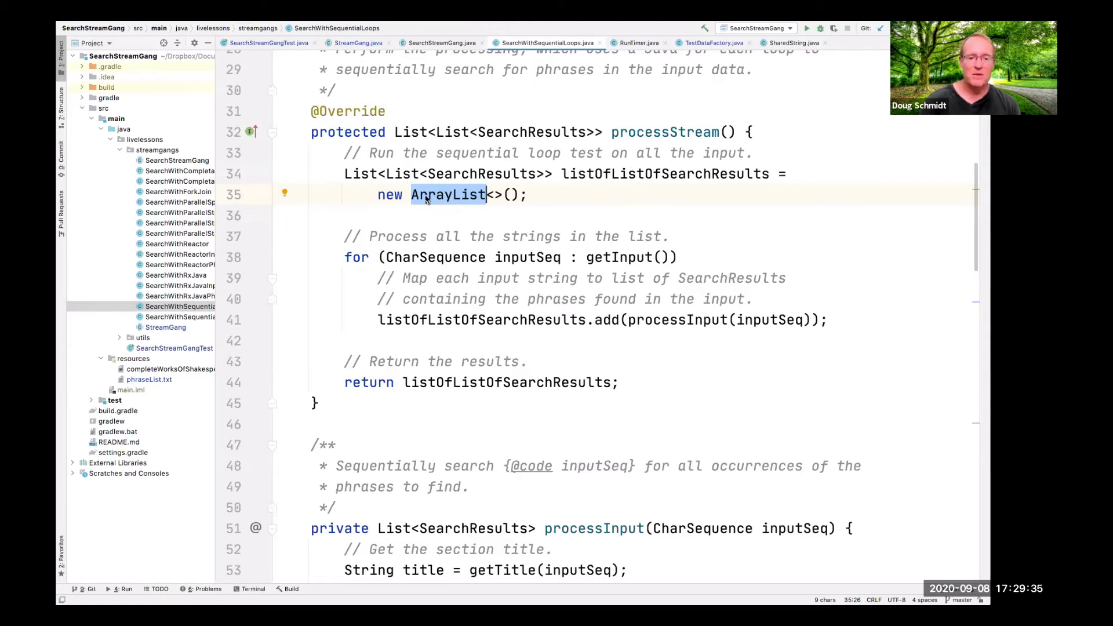
{"action": "scroll", "scroll_direction": "down", "scroll_amount": 3}
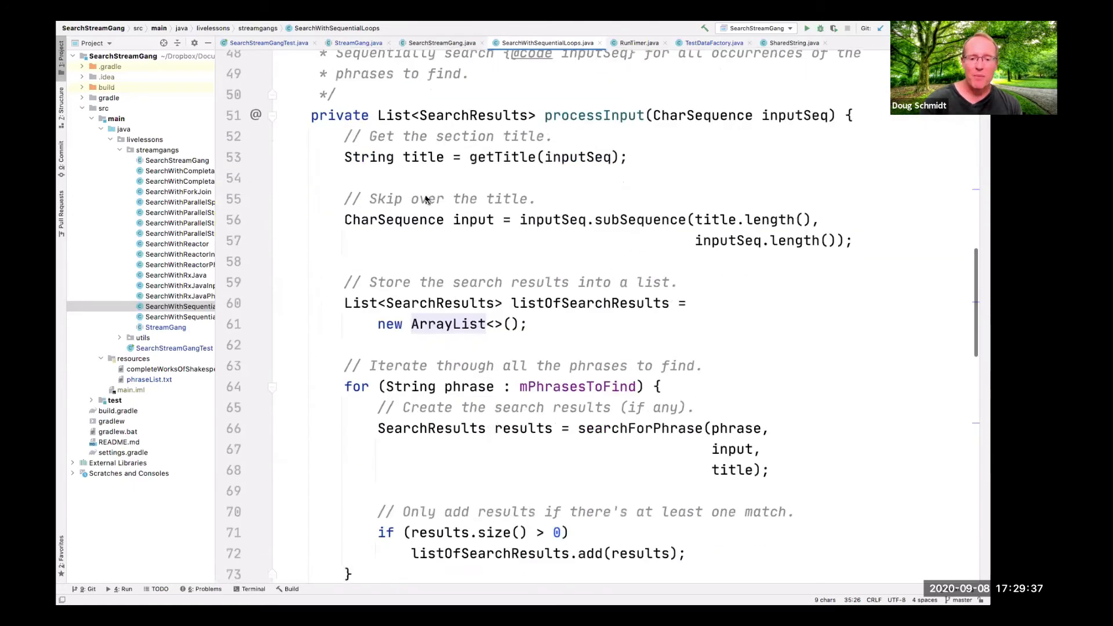
{"action": "scroll", "scroll_direction": "down", "scroll_amount": 3}
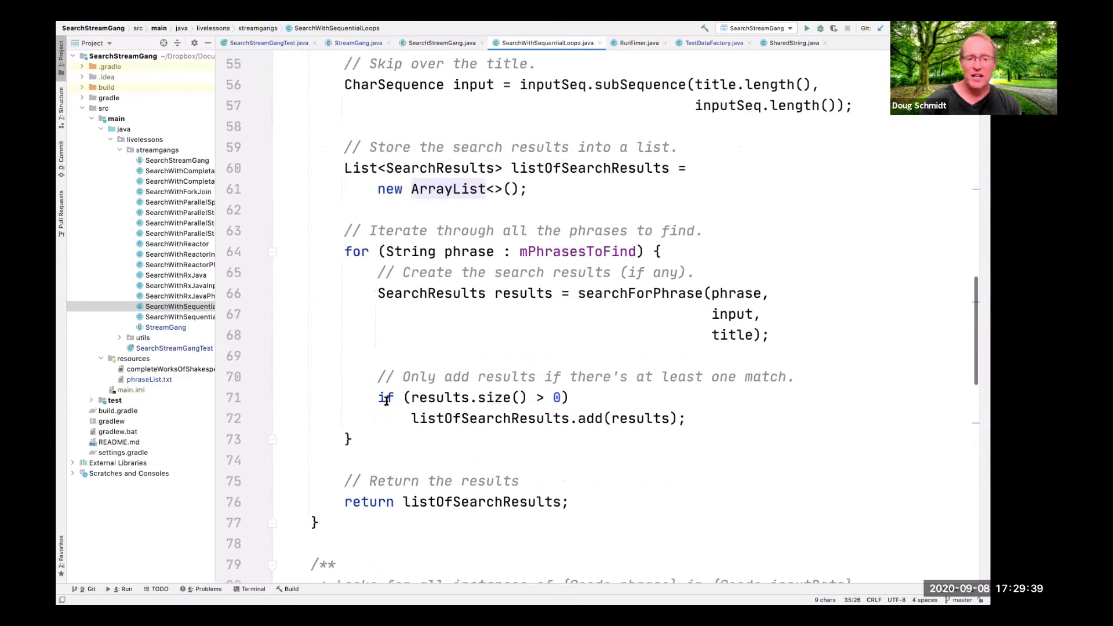
{"action": "double_click", "coordinate": [385, 397]}
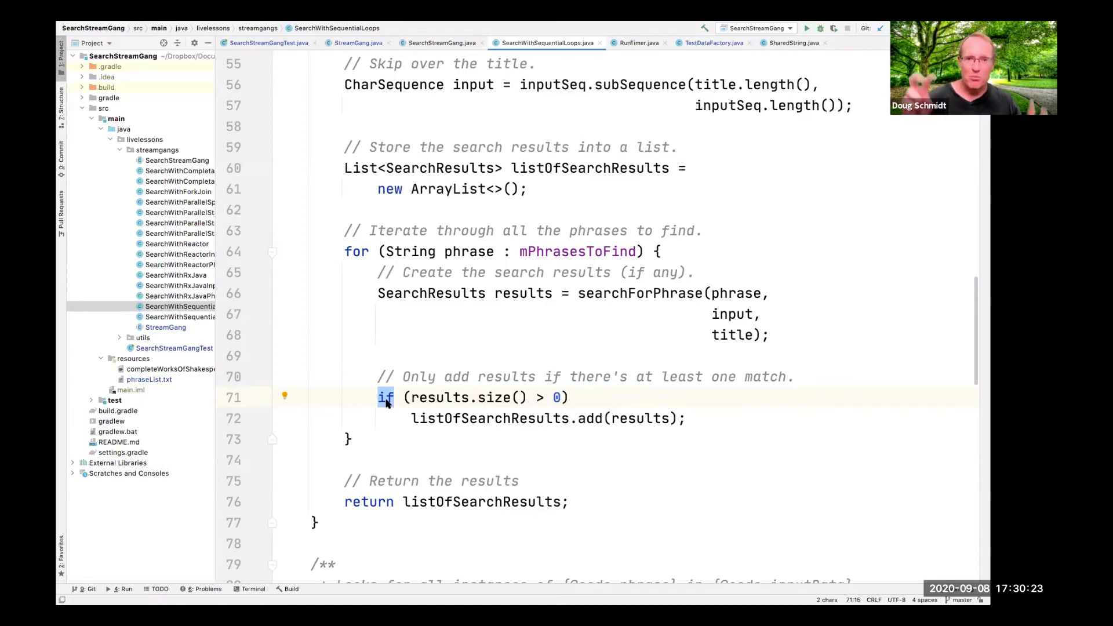
{"action": "mouse_move", "coordinate": [350, 277]}
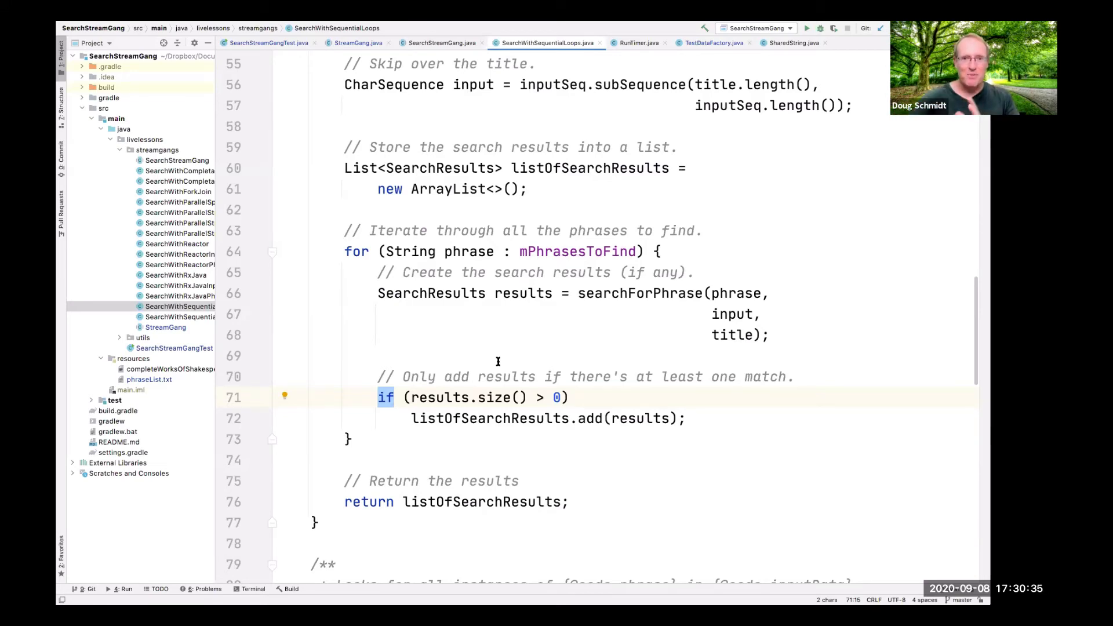
{"action": "scroll", "scroll_direction": "down", "scroll_amount": 3}
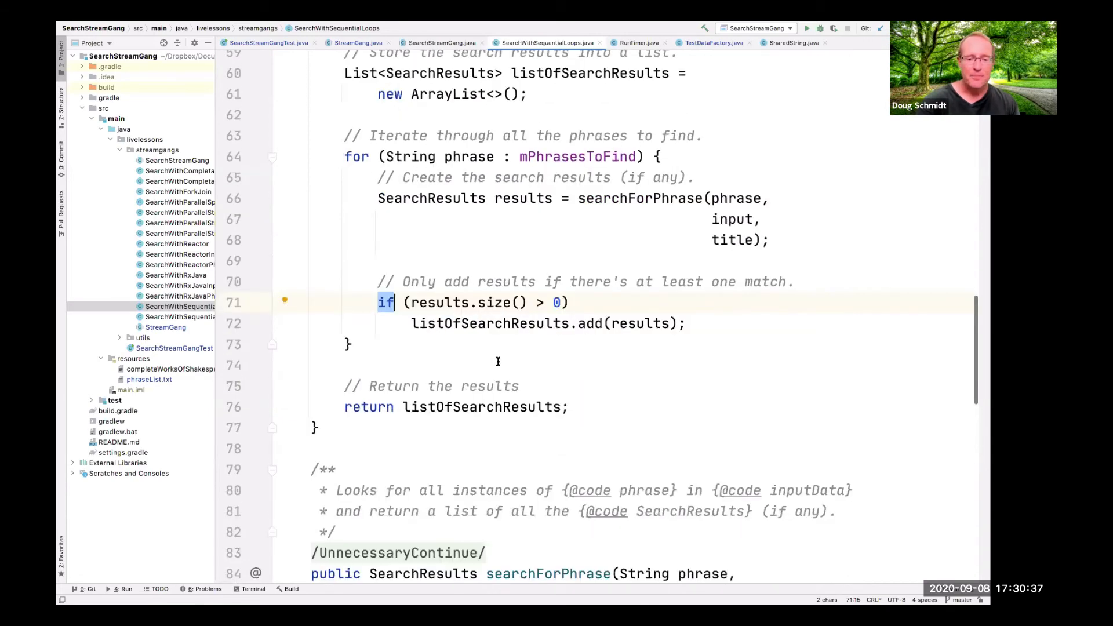
{"action": "scroll", "scroll_direction": "down", "scroll_amount": 3}
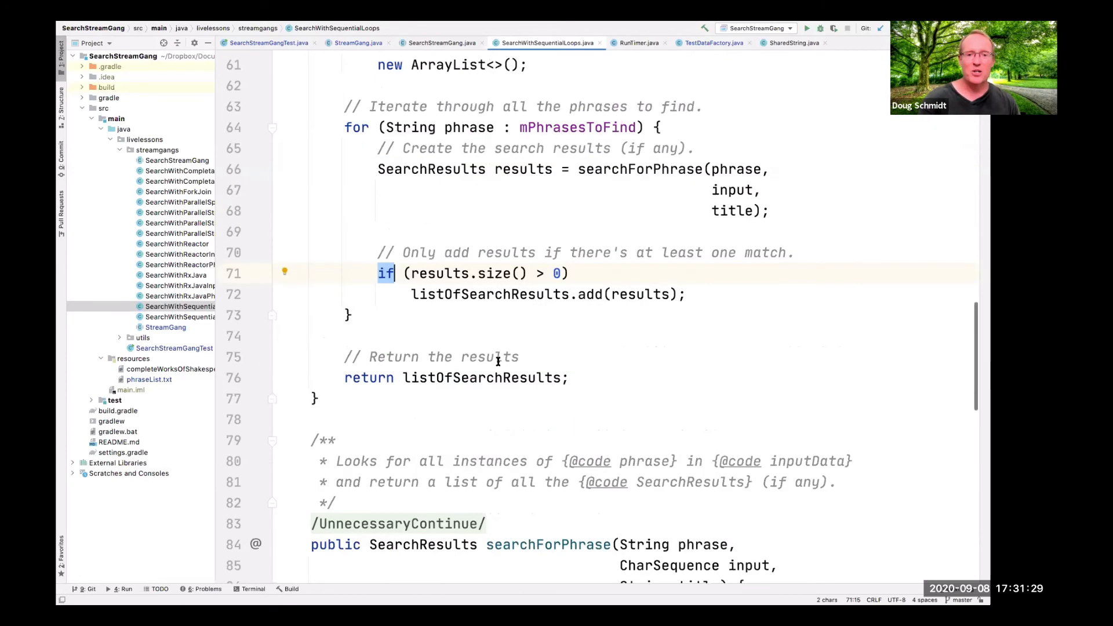
{"action": "scroll", "scroll_direction": "up", "scroll_amount": 3}
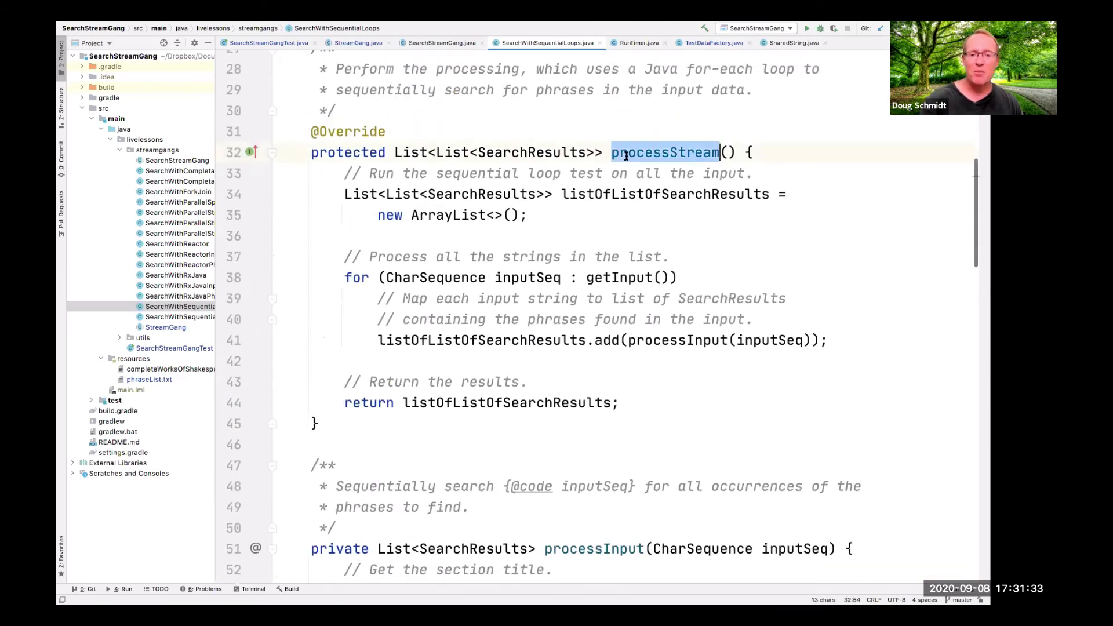
{"action": "scroll", "scroll_direction": "down", "scroll_amount": 3}
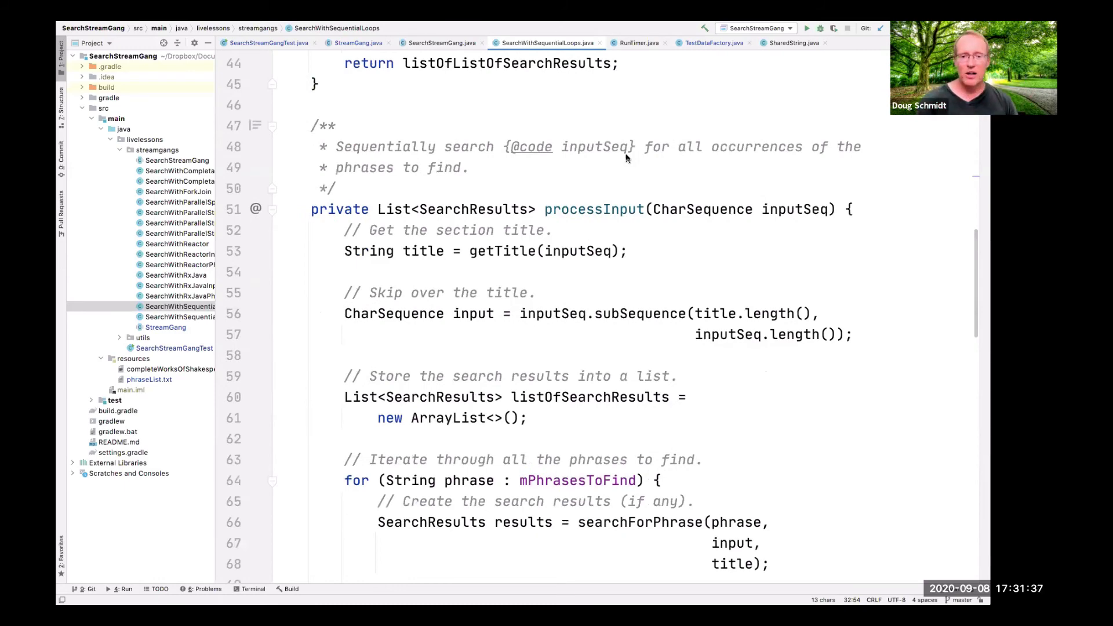
{"action": "scroll", "scroll_direction": "down", "scroll_amount": 3}
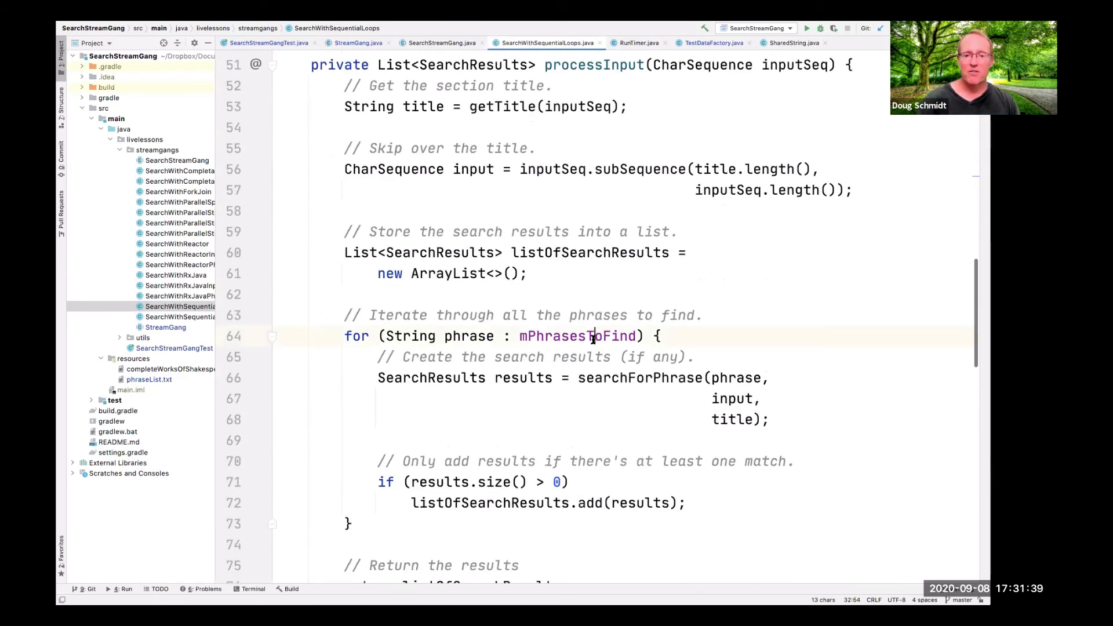
{"action": "double_click", "coordinate": [576, 336]}
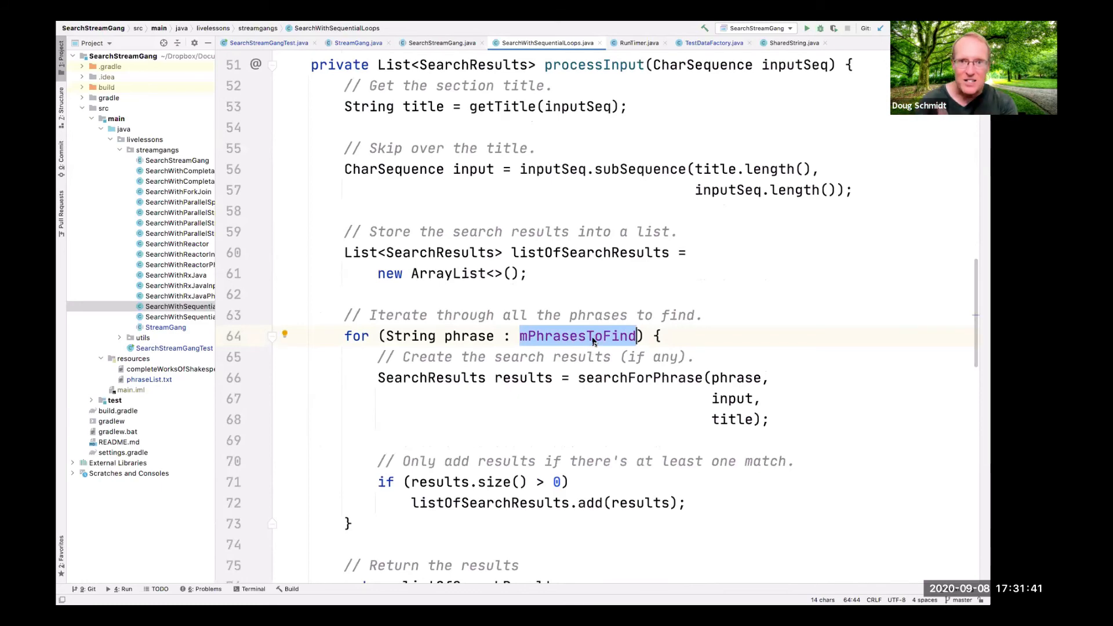
{"action": "scroll", "scroll_direction": "down", "scroll_amount": 3}
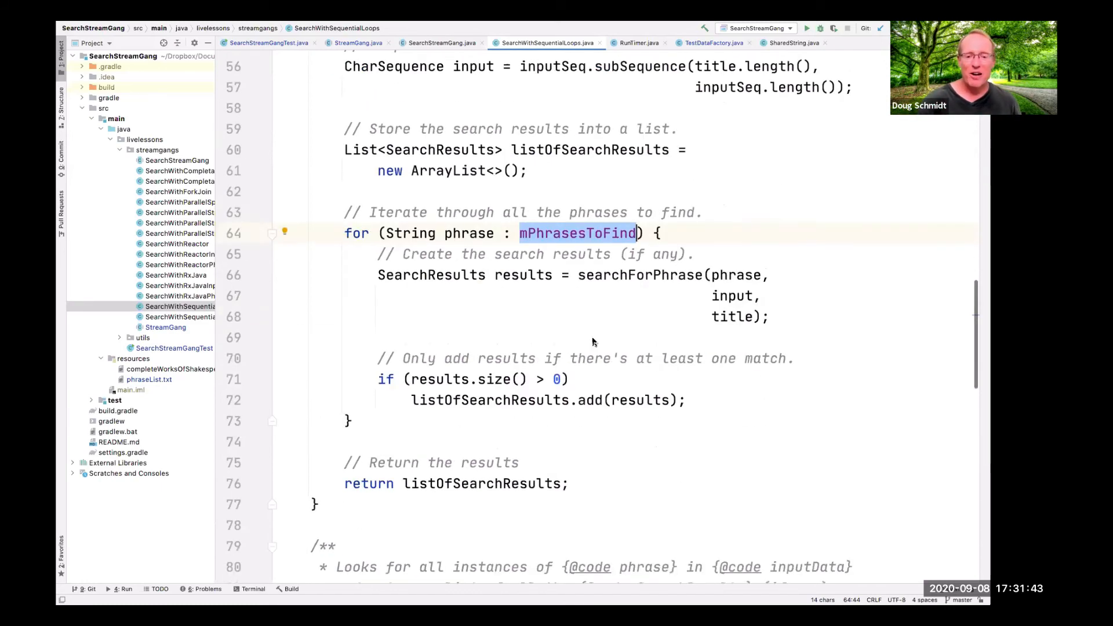
{"action": "scroll", "scroll_direction": "down", "scroll_amount": 3}
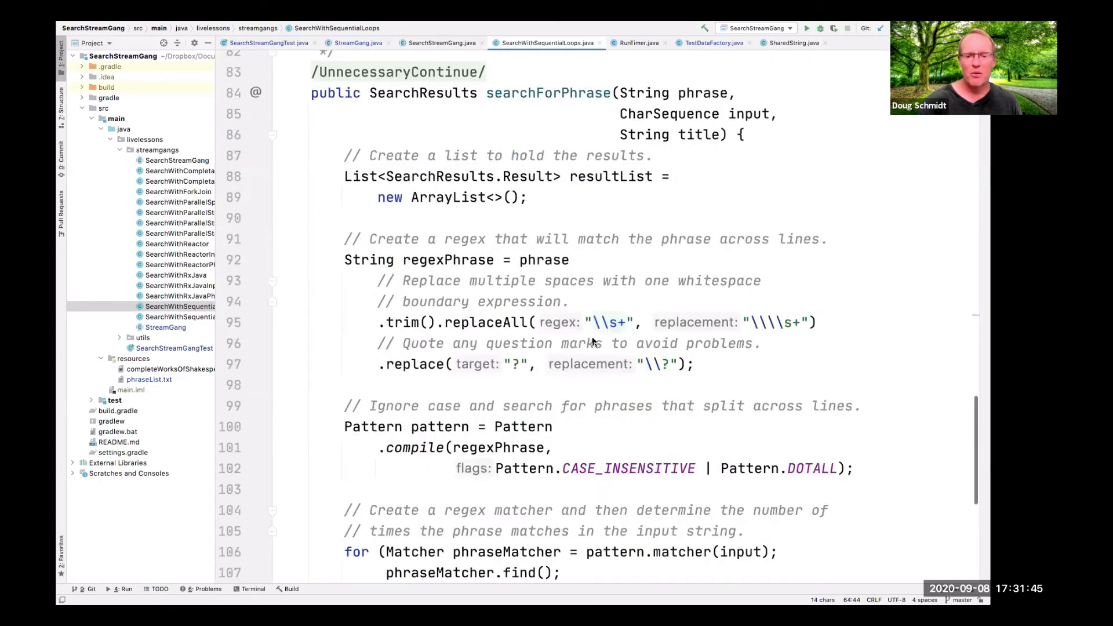
{"action": "scroll", "scroll_direction": "down", "scroll_amount": 3}
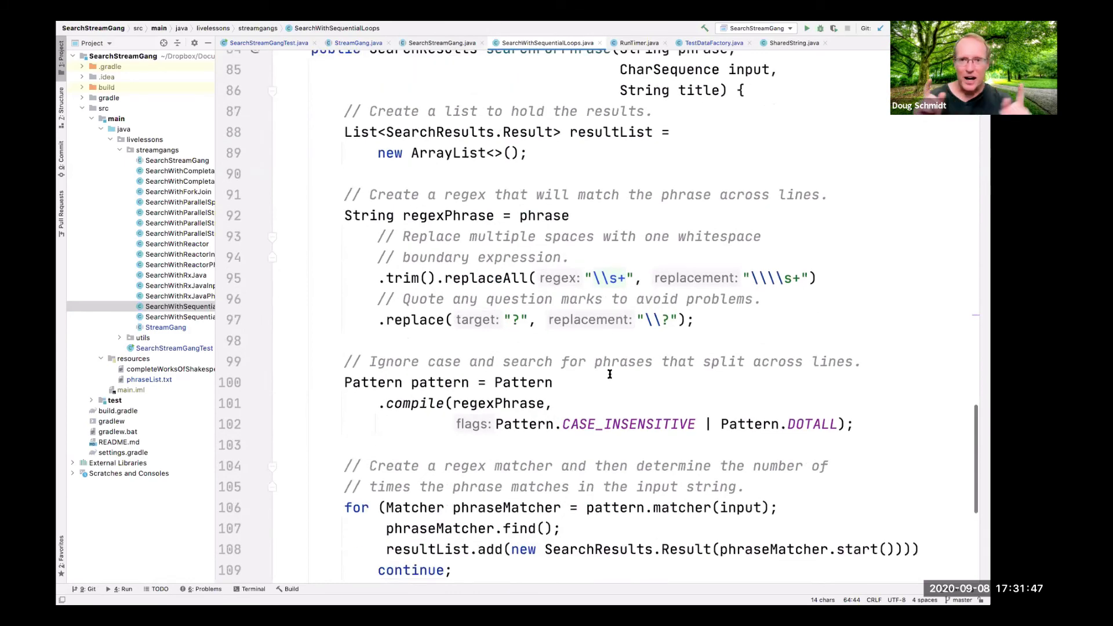
{"action": "scroll", "scroll_direction": "down", "scroll_amount": 3}
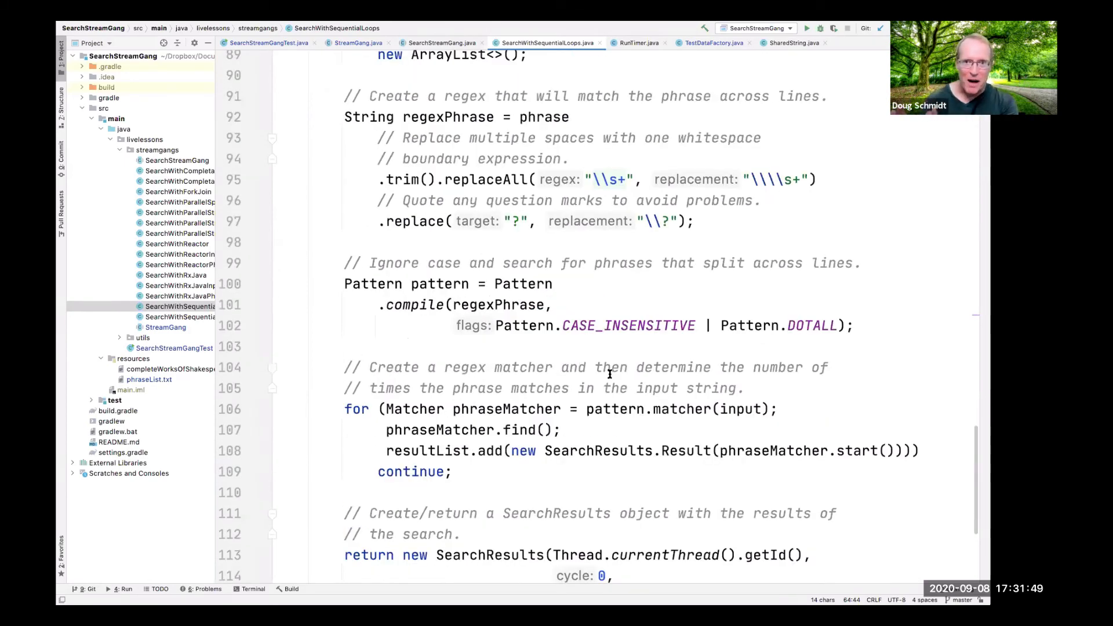